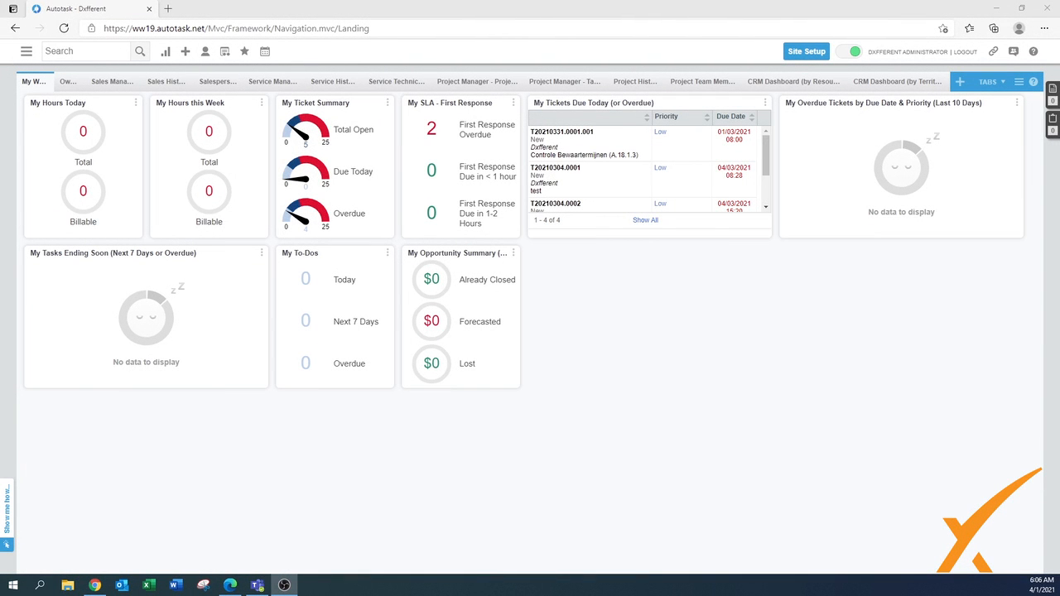
Go from the dashboard to the Admin Features & Settings page via the main navigation
left_click(27, 51)
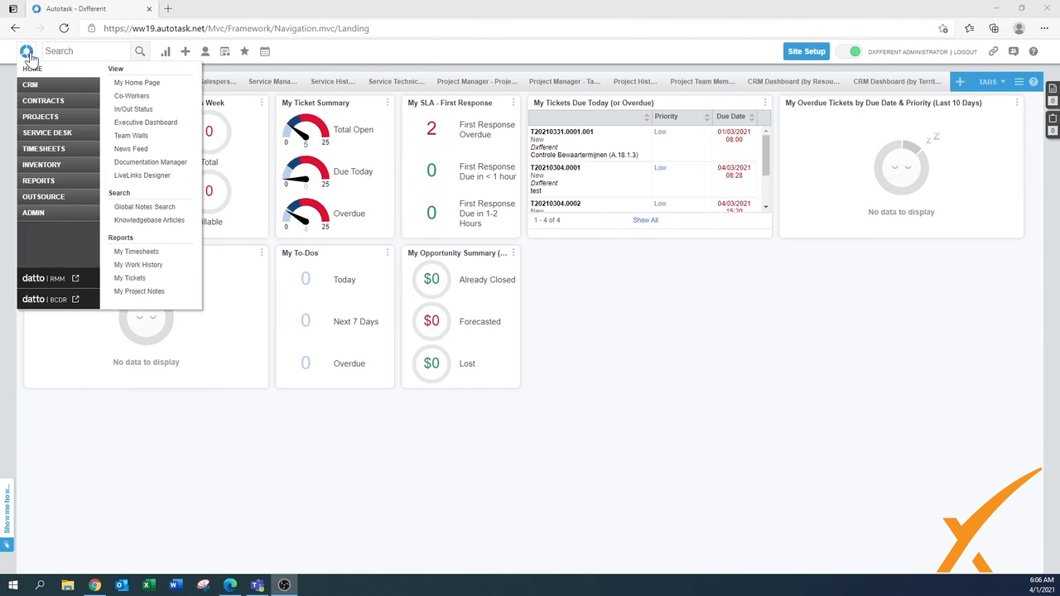
left_click(33, 212)
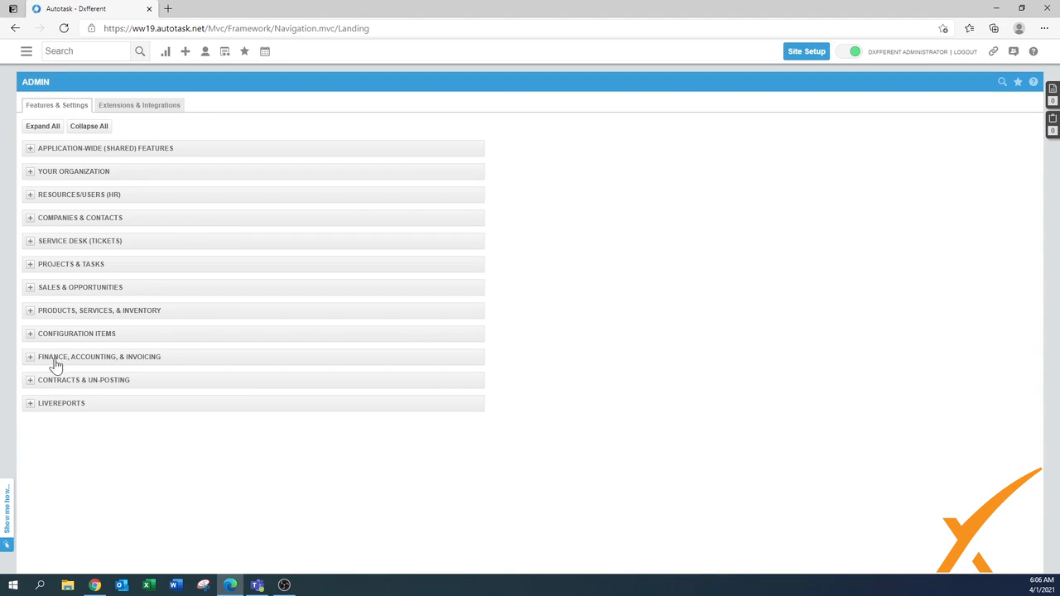
Expand Finance, Accounting & Invoicing to reach the Payment Types list
left_click(30, 358)
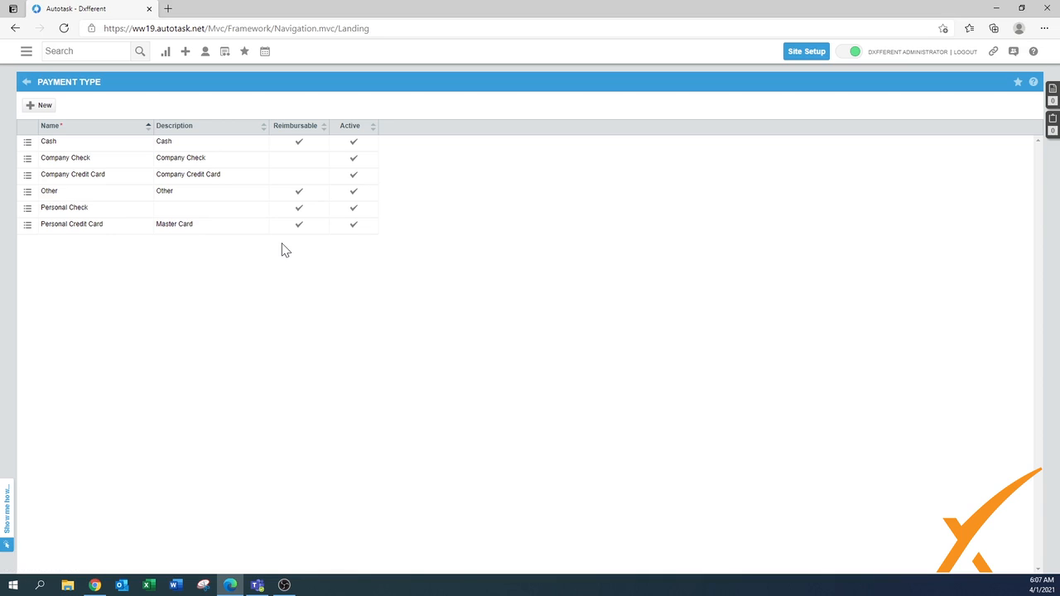
mouse_move(290, 116)
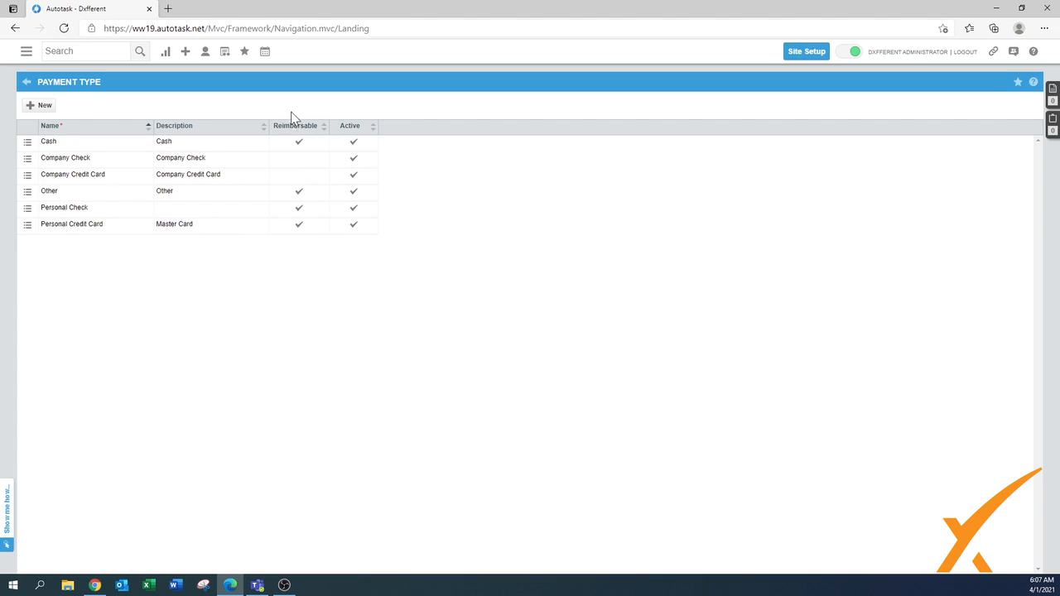
mouse_move(315, 141)
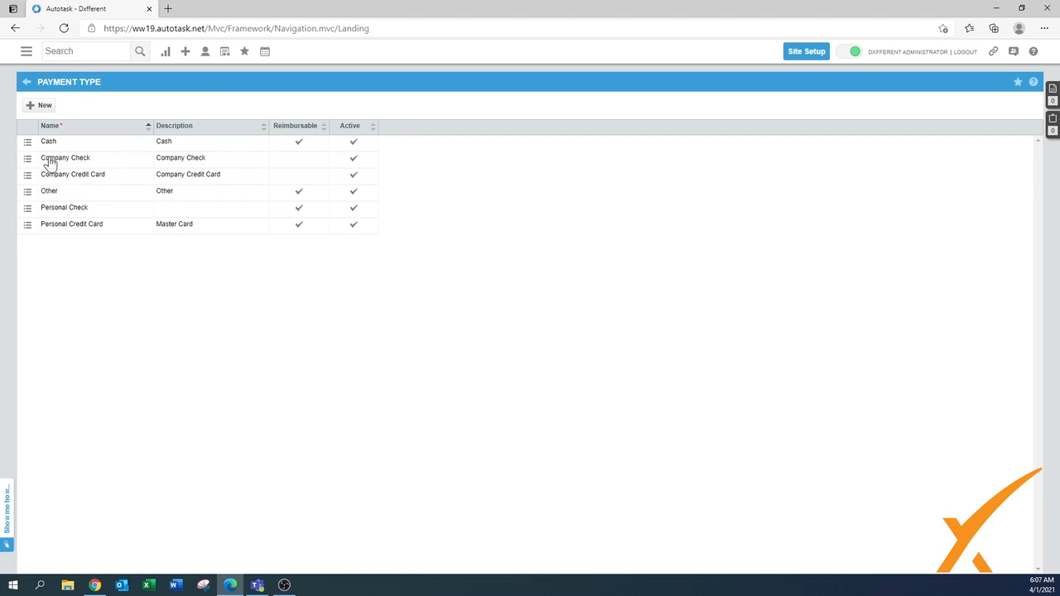
mouse_move(96, 182)
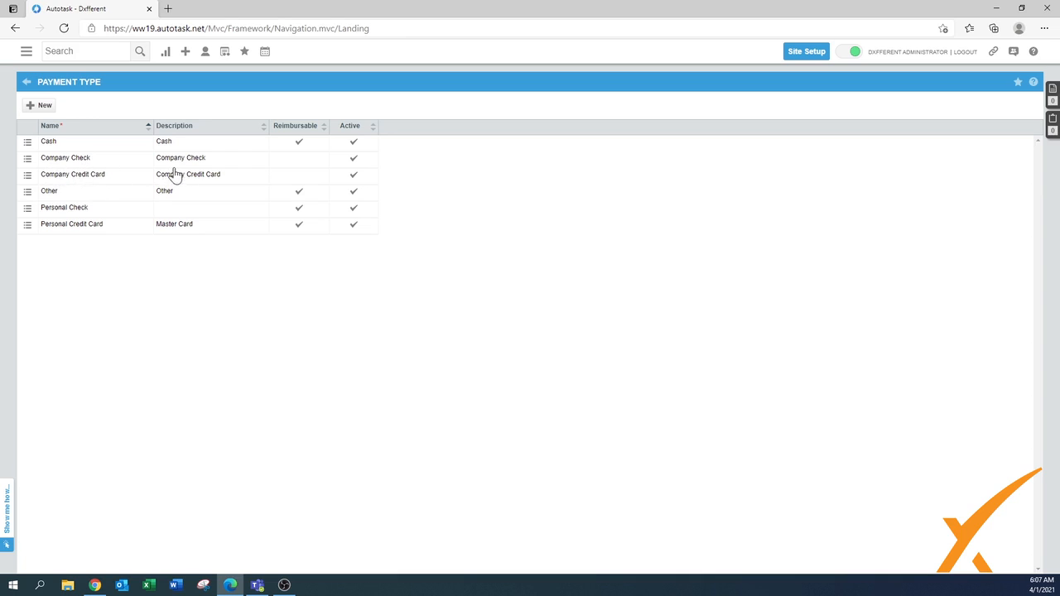
mouse_move(139, 209)
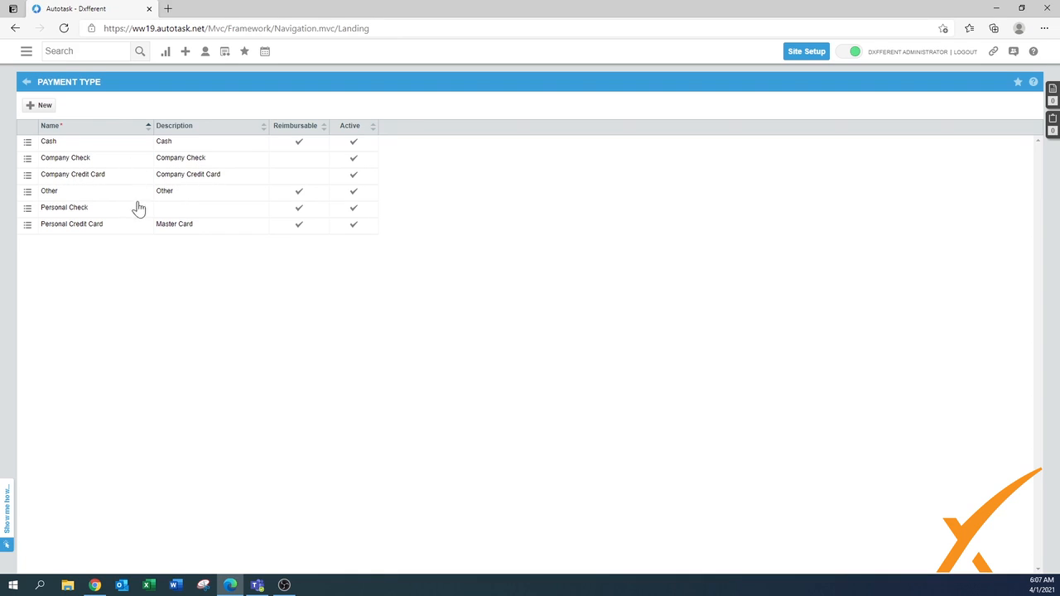
mouse_move(53, 203)
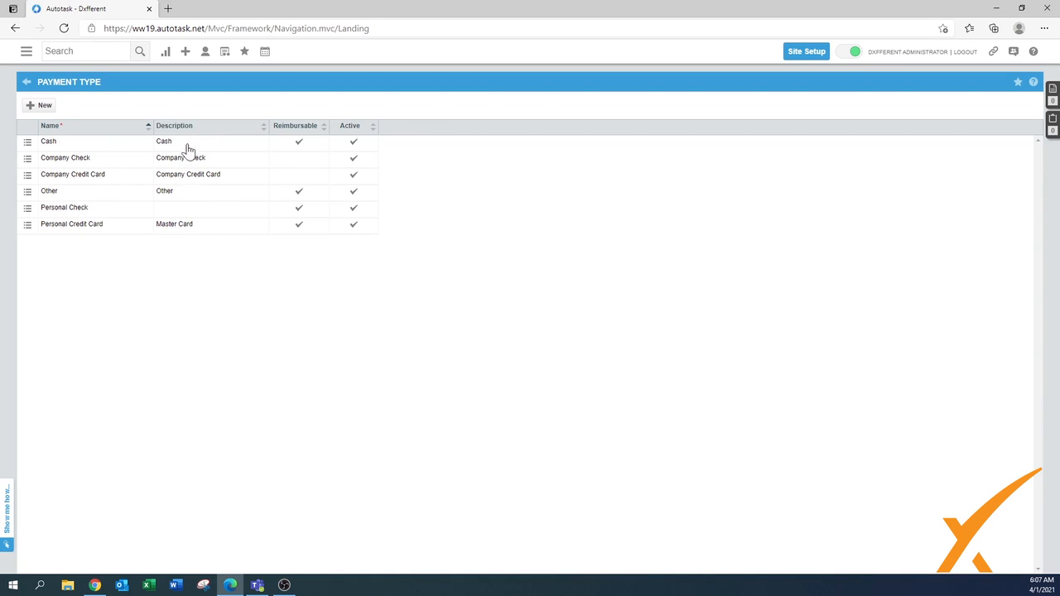
mouse_move(46, 216)
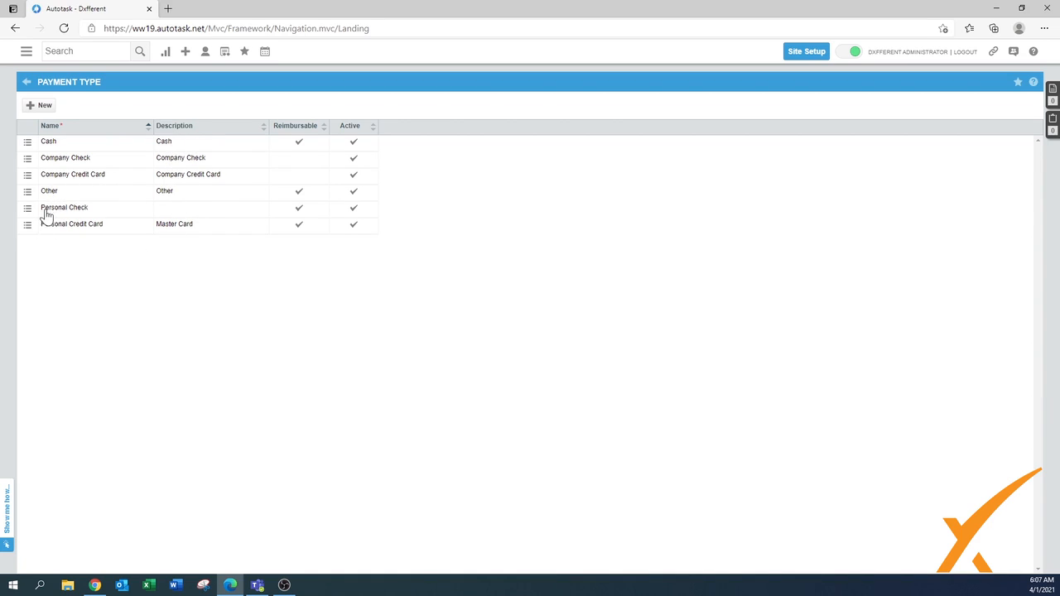
mouse_move(66, 240)
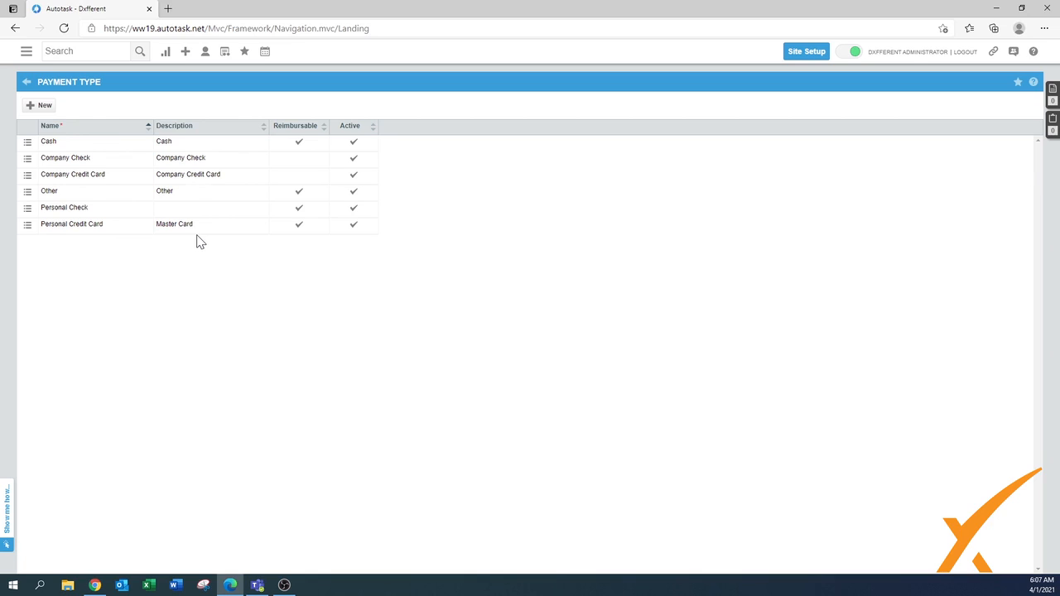
Create a new payment type Bank Transfer, marked reimbursable and active, and save it
left_click(40, 106)
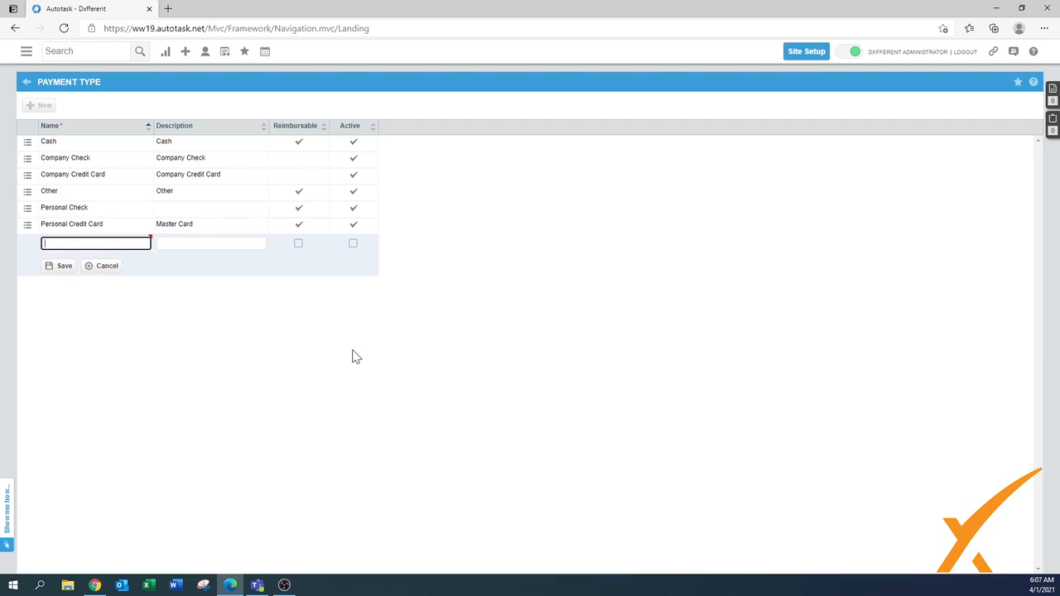
type("Bank Trans")
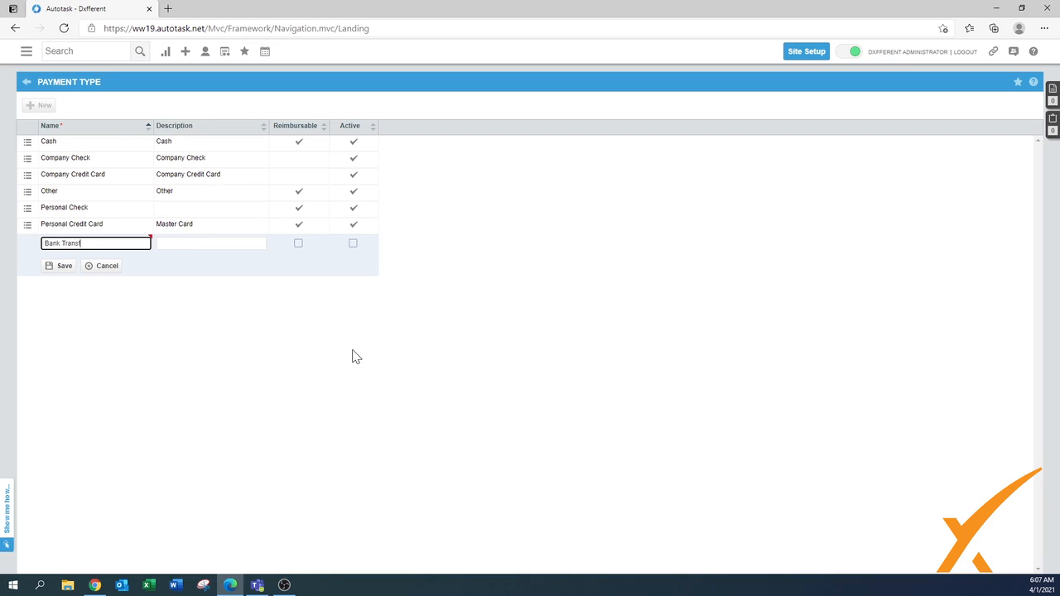
type("fer")
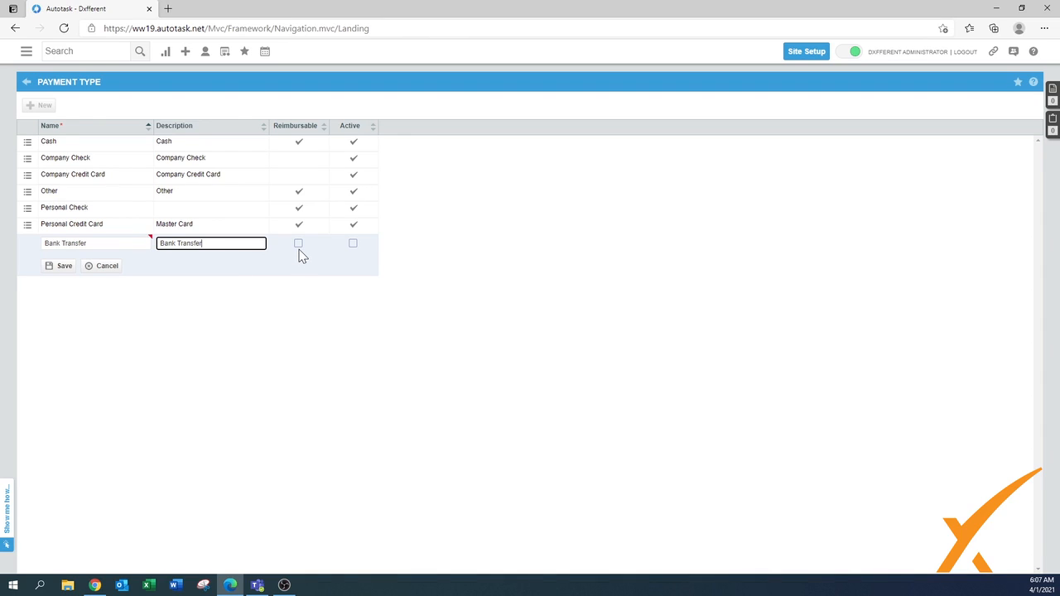
left_click(298, 242)
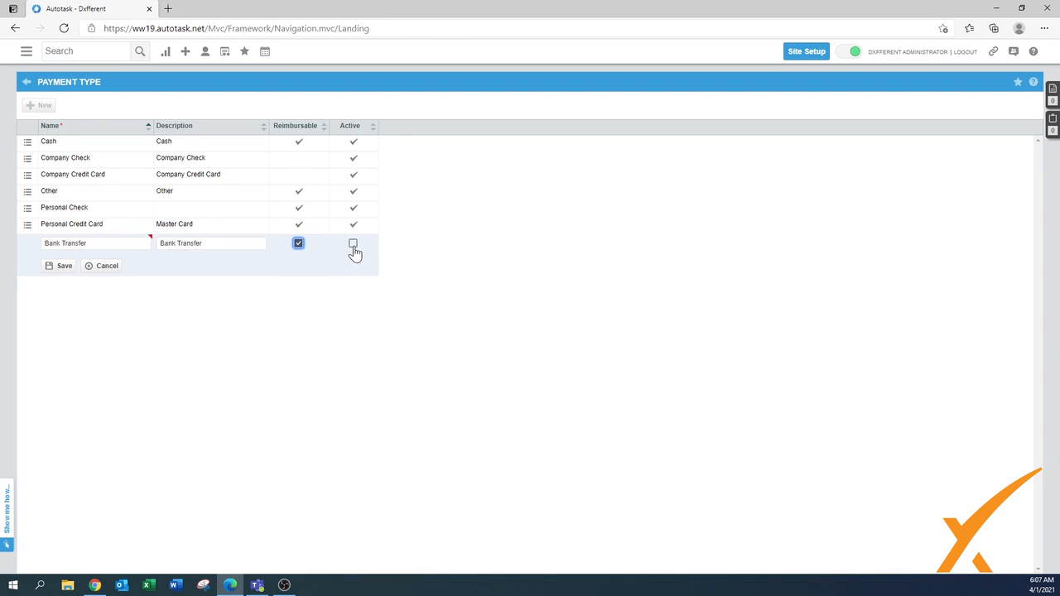
left_click(63, 265)
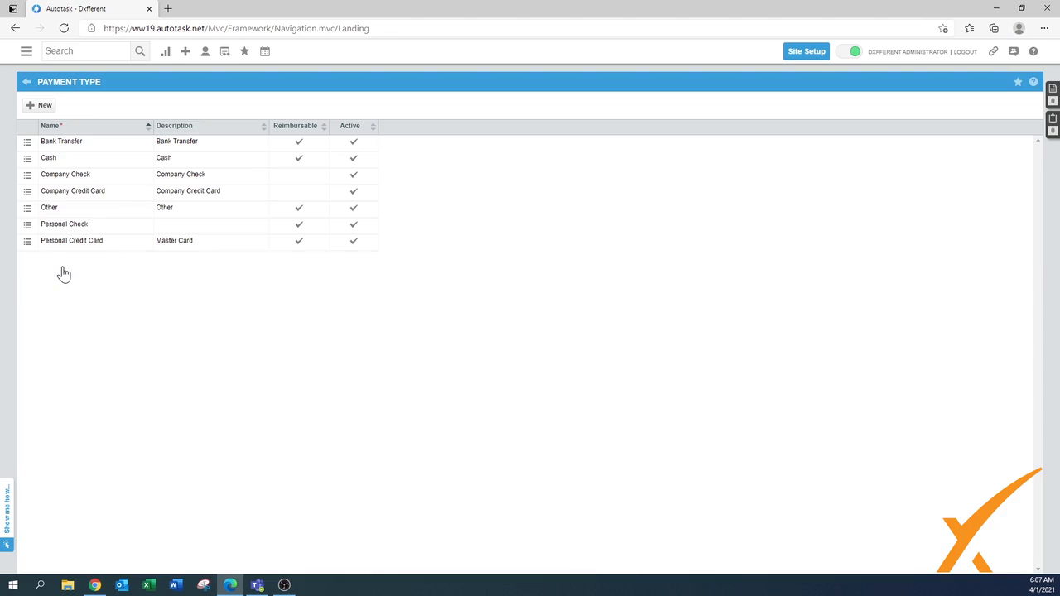
mouse_move(51, 255)
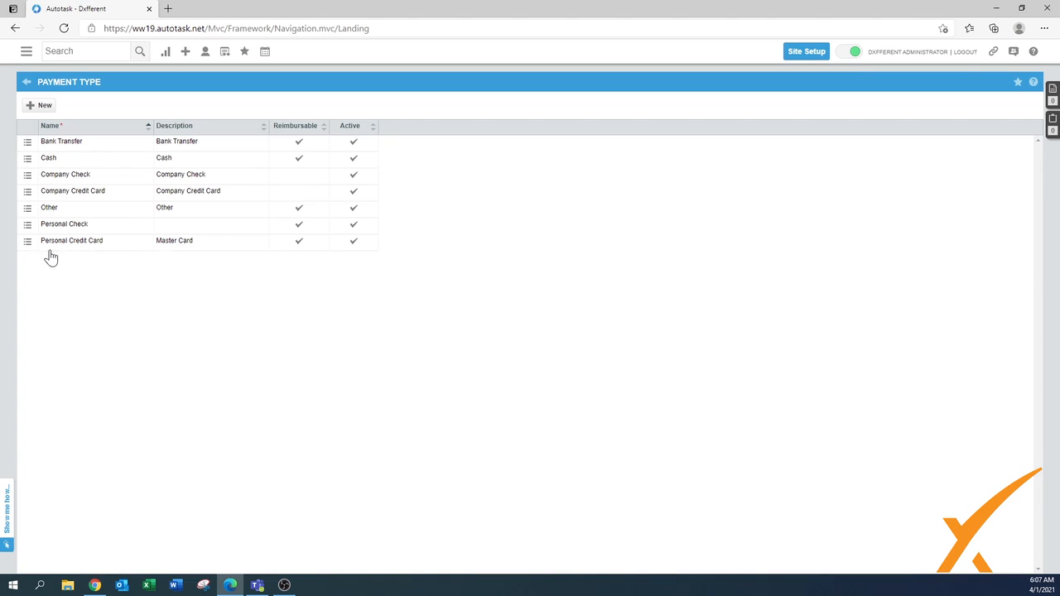
left_click(27, 240)
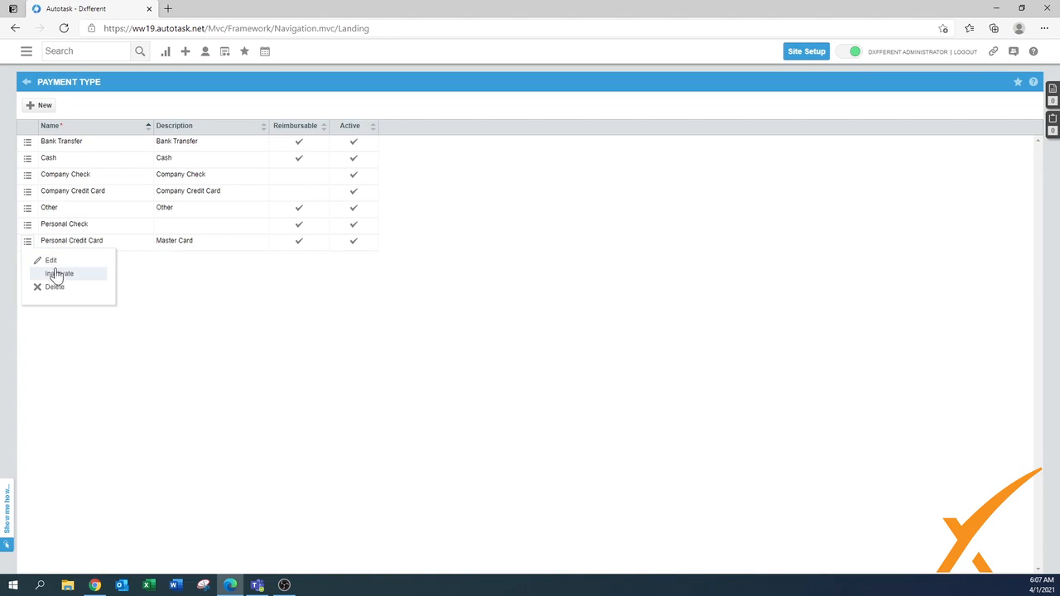
mouse_move(58, 294)
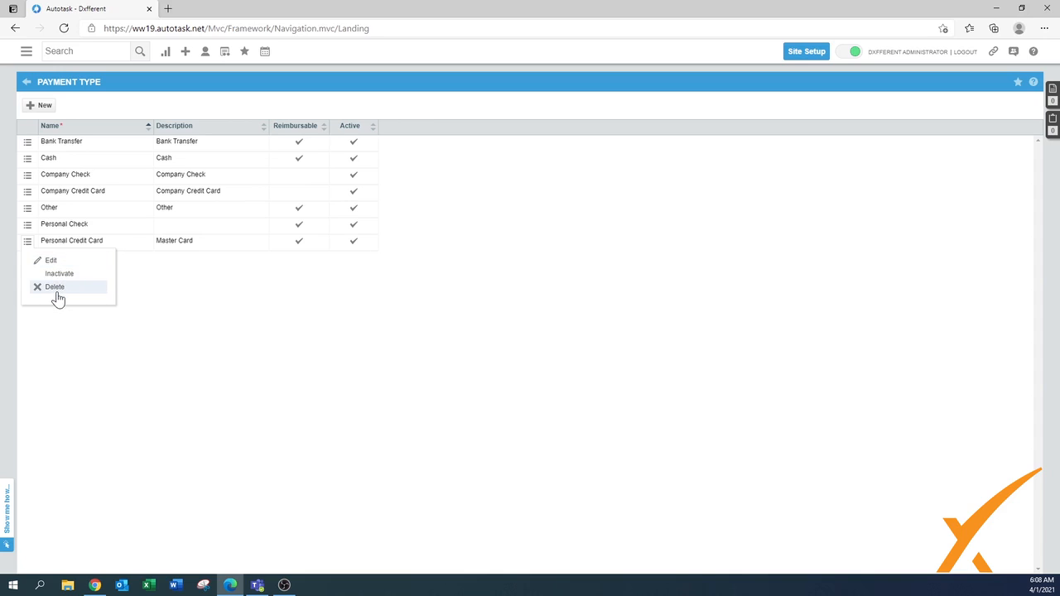
mouse_move(60, 273)
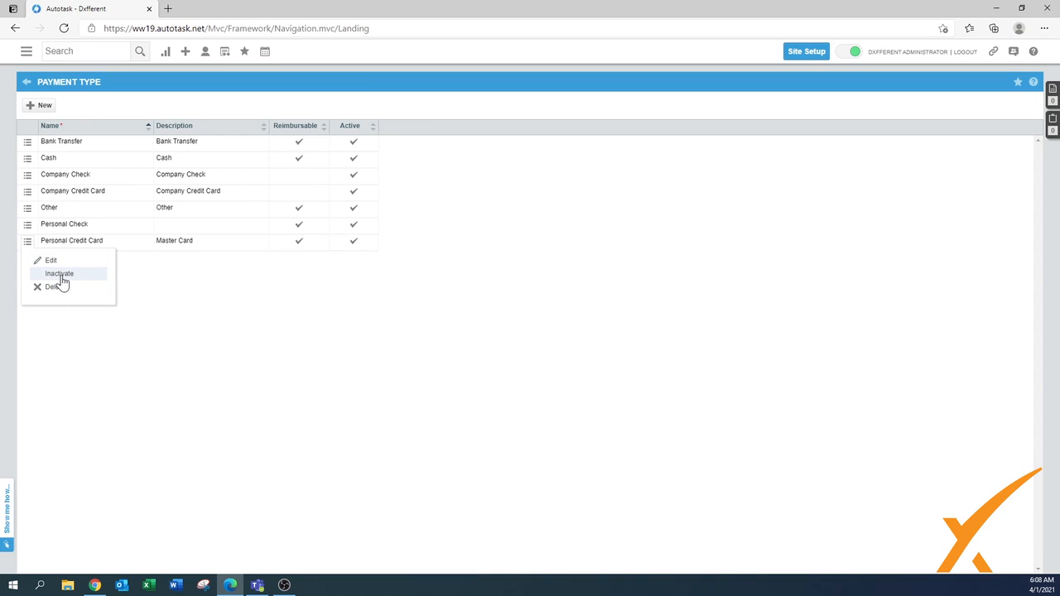
mouse_move(145, 252)
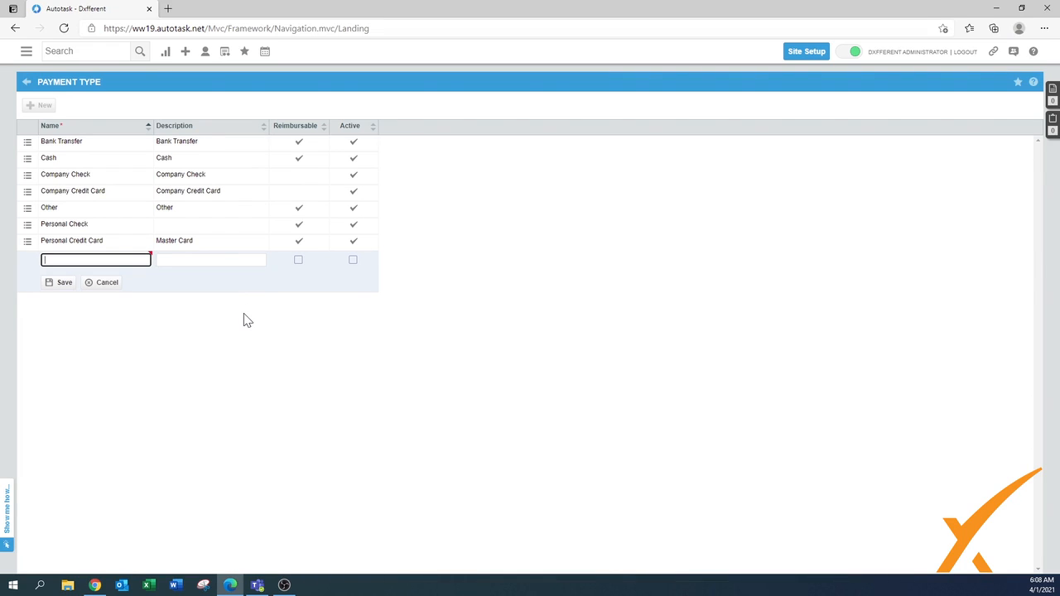
Create a new payment type ACH with description ACH, reimbursable and active, and save it
type("In")
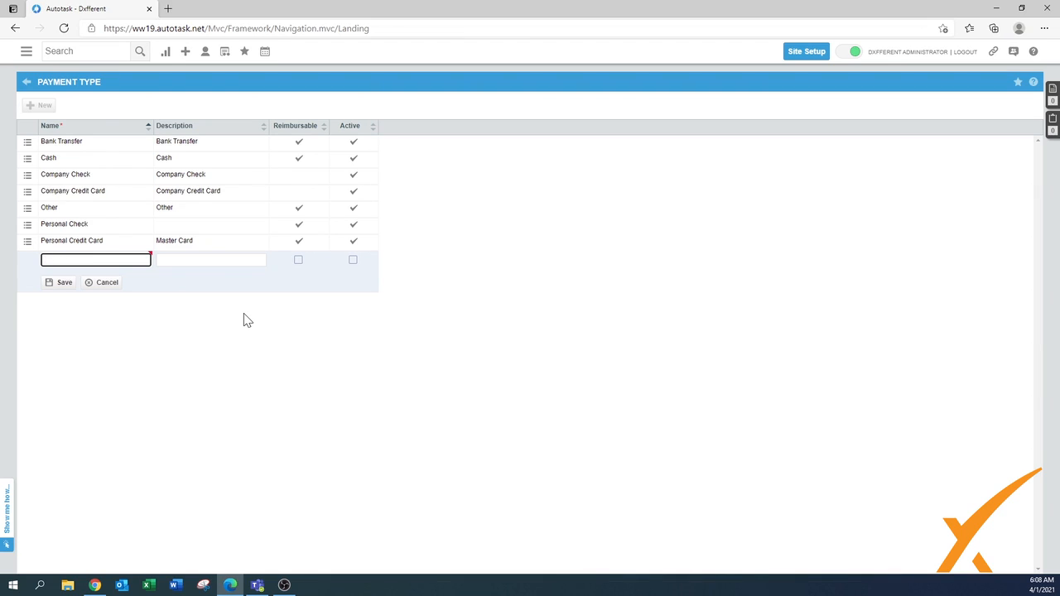
type("ACH")
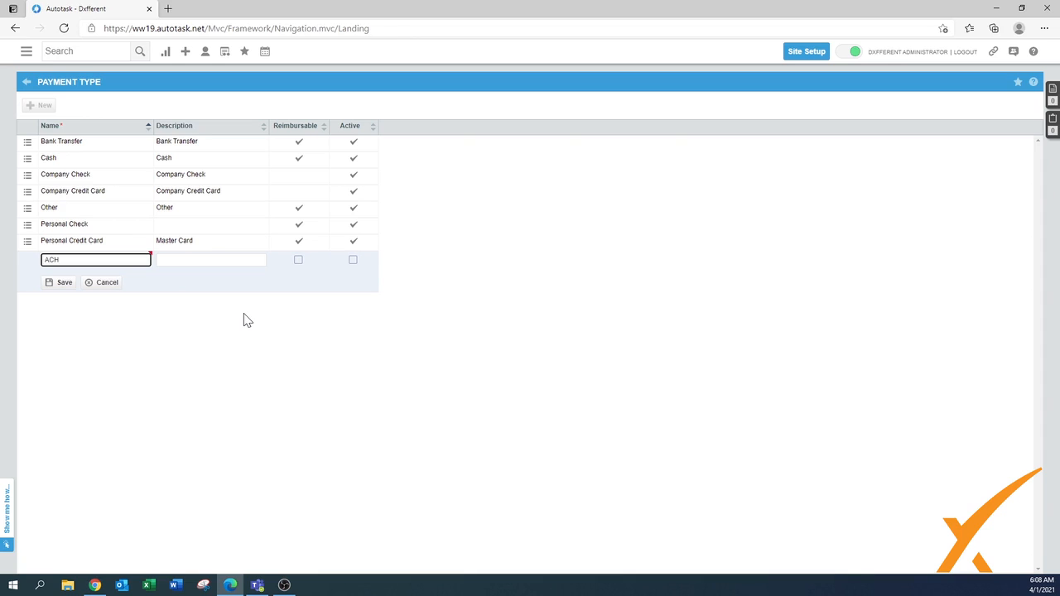
left_click(210, 258)
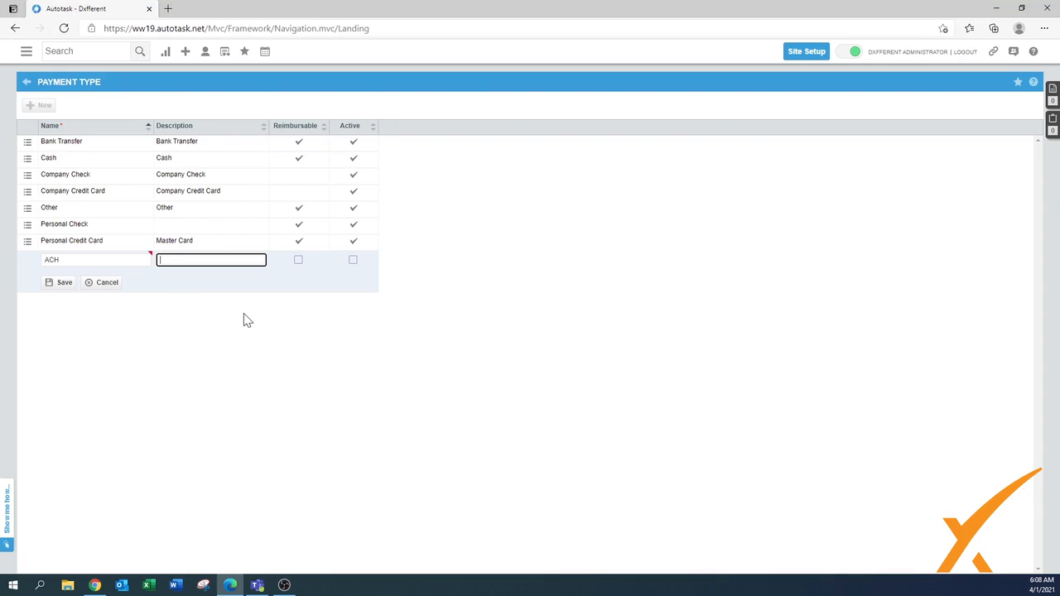
type("ACH")
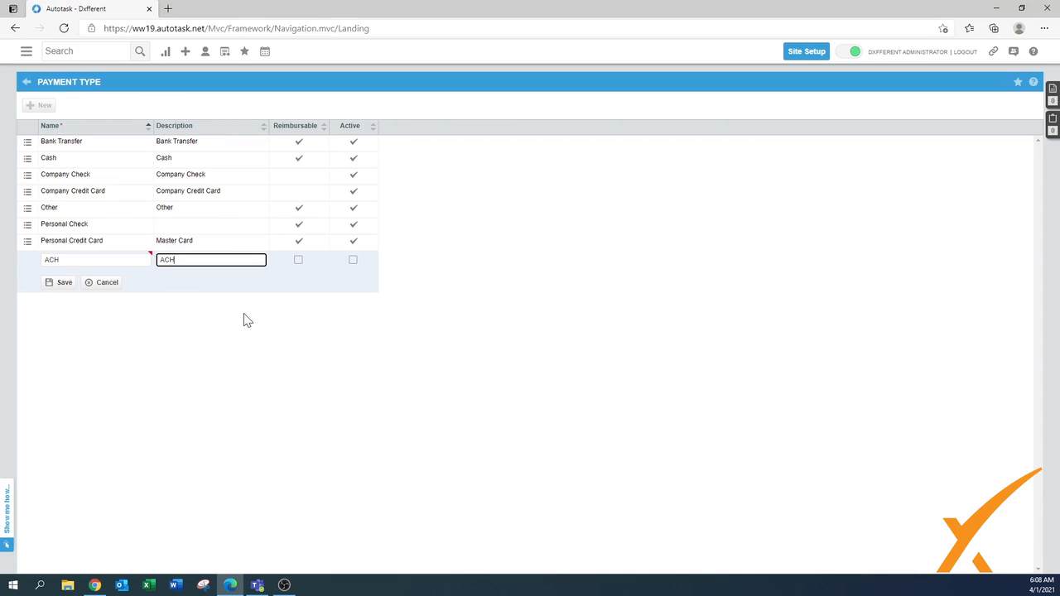
left_click(298, 258)
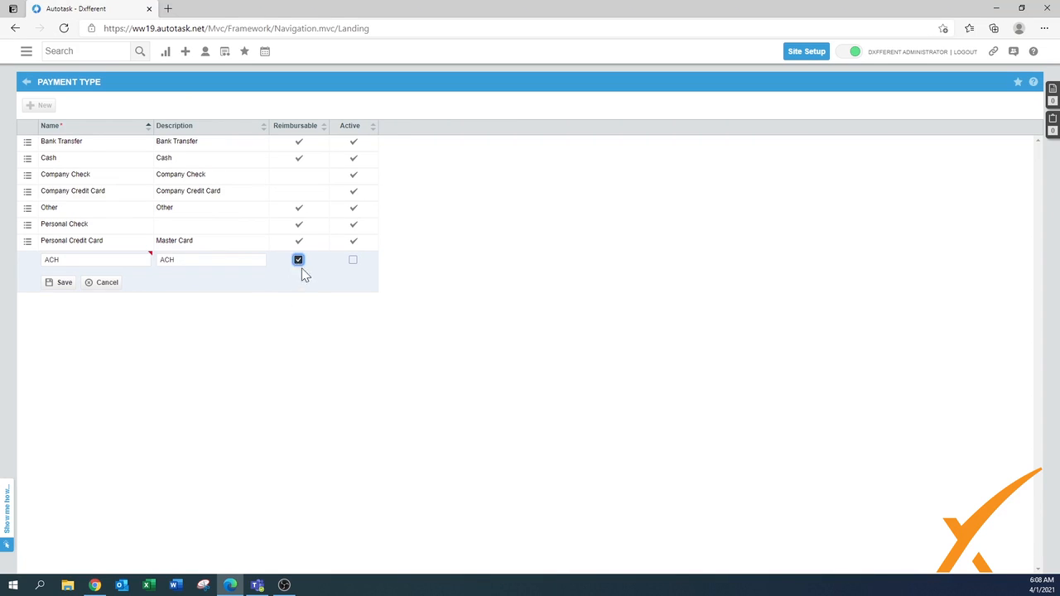
left_click(352, 258)
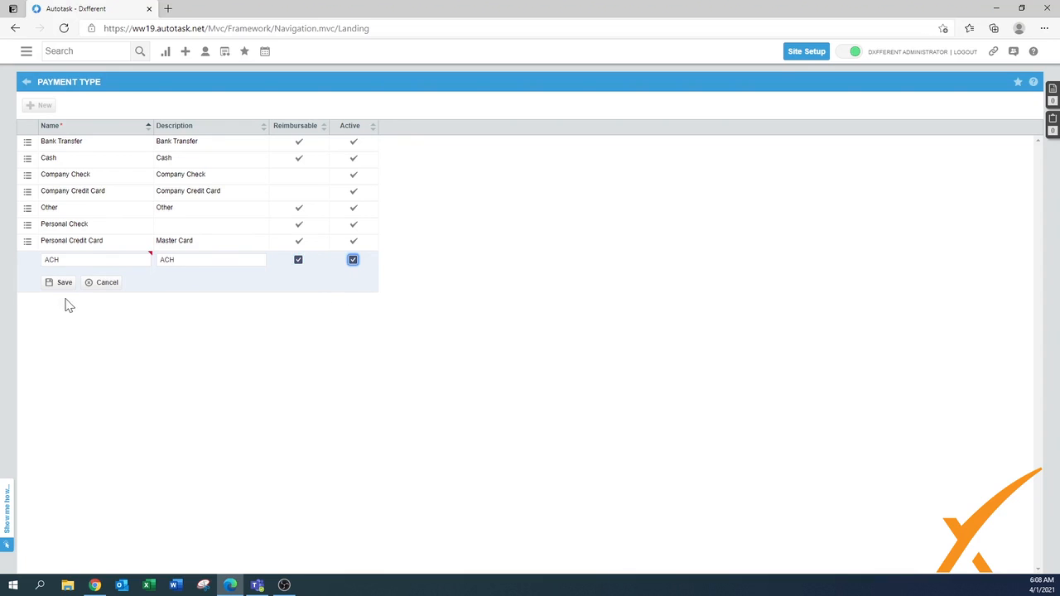
left_click(63, 281)
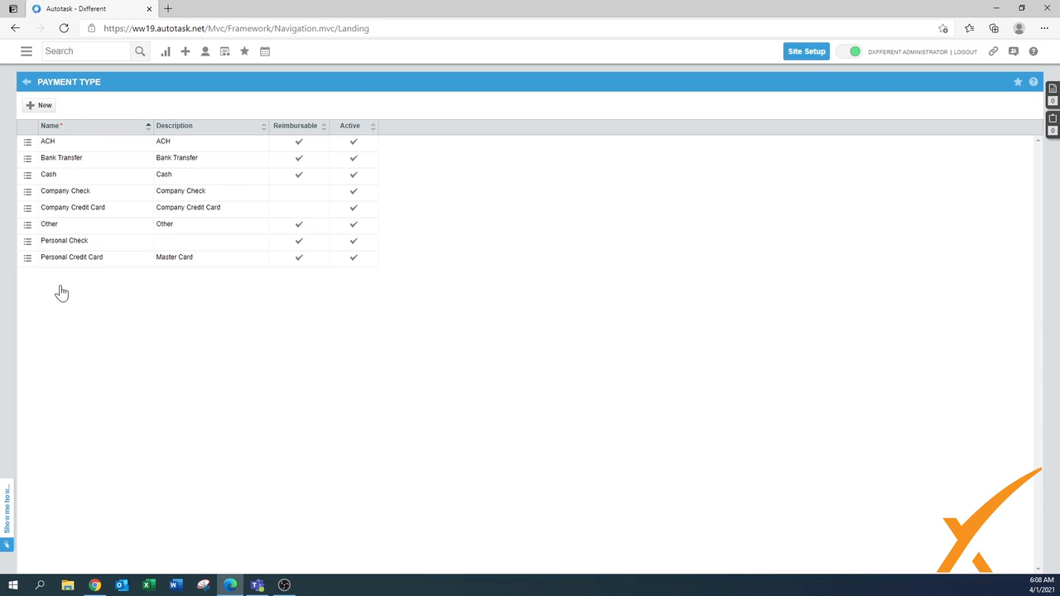
mouse_move(176, 273)
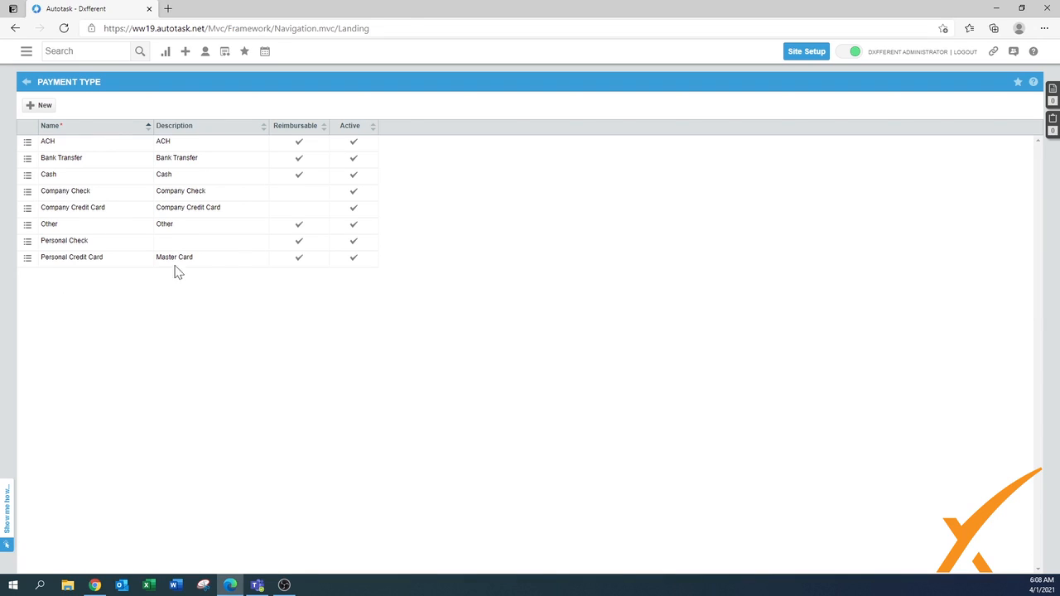
mouse_move(106, 273)
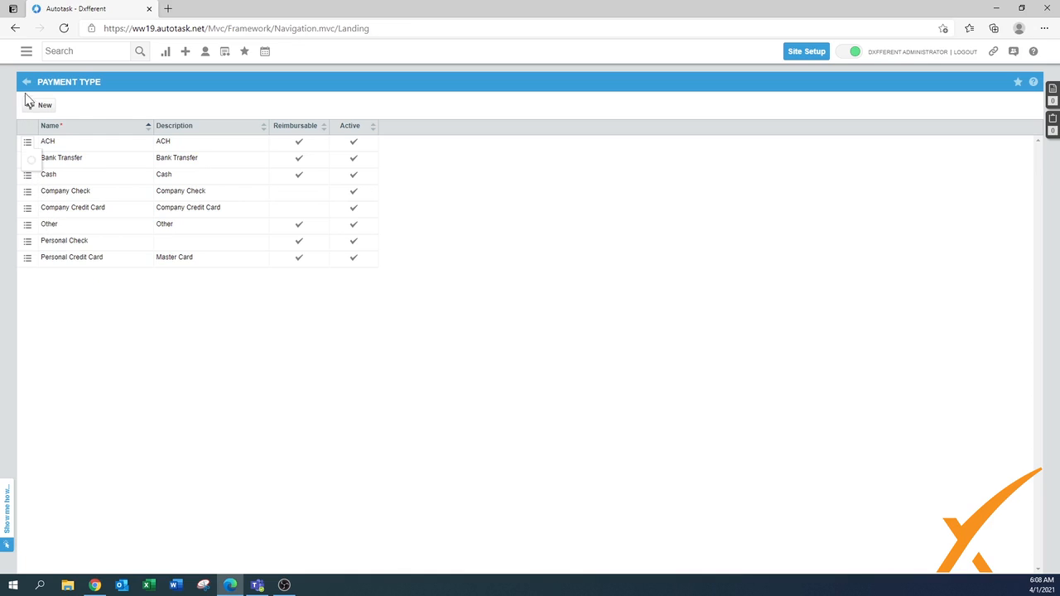
Leave the Payment Type list for Admin and go into the Payment Terms setup
left_click(27, 81)
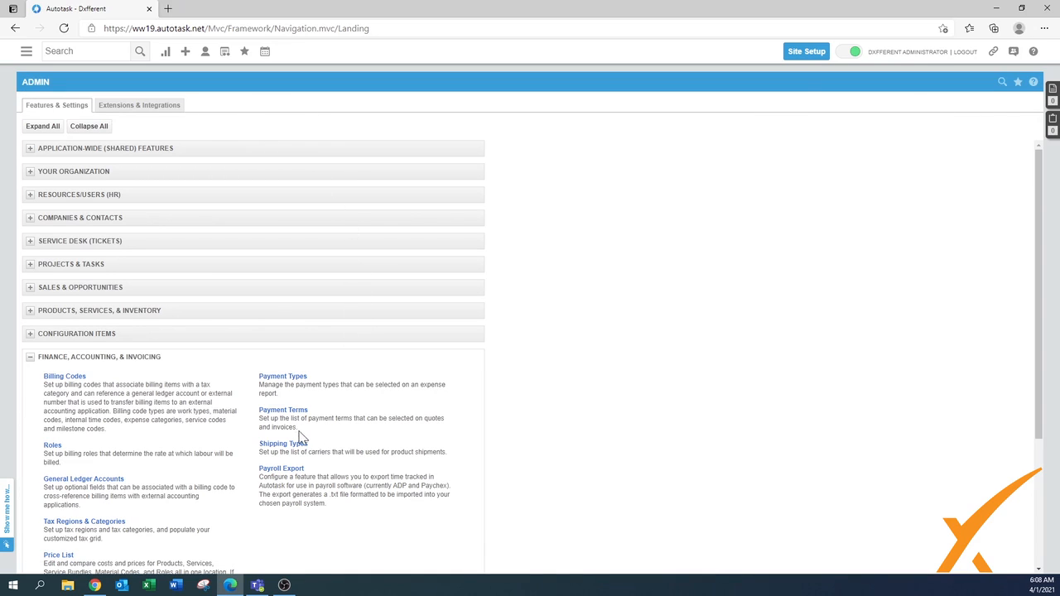
left_click(283, 410)
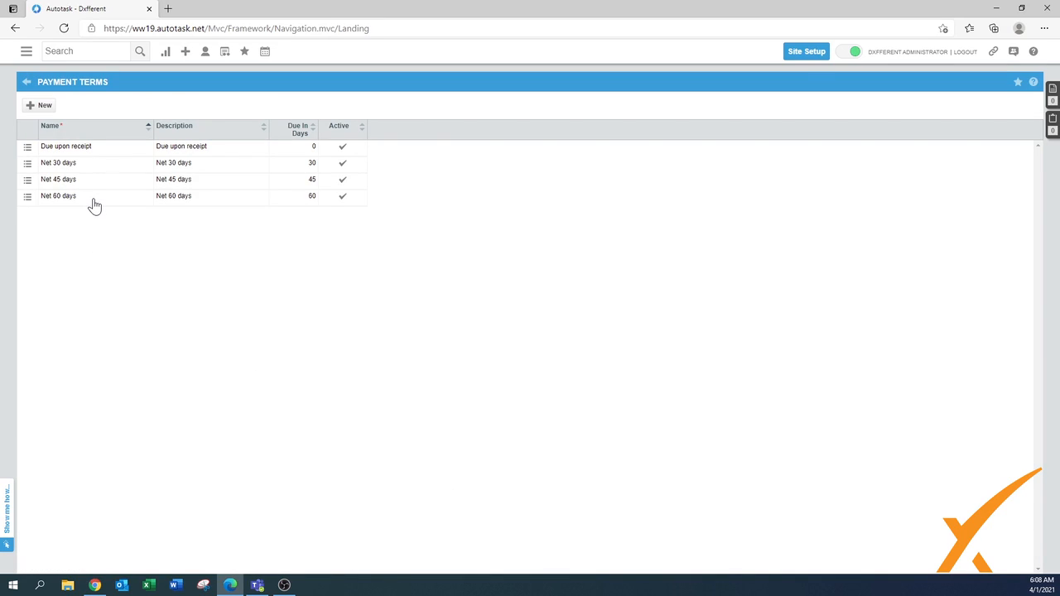
mouse_move(70, 162)
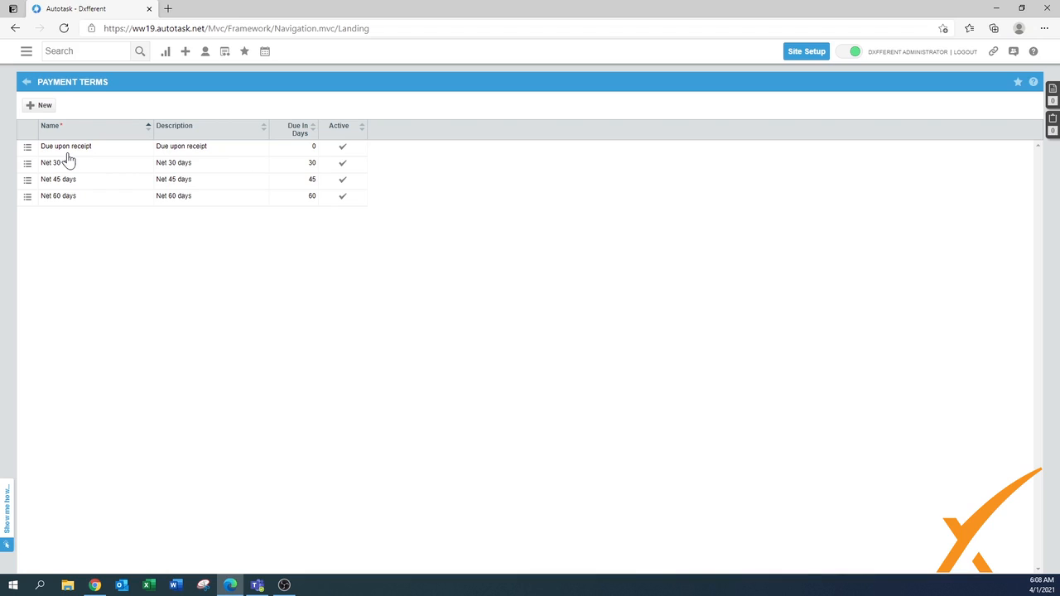
left_click(26, 146)
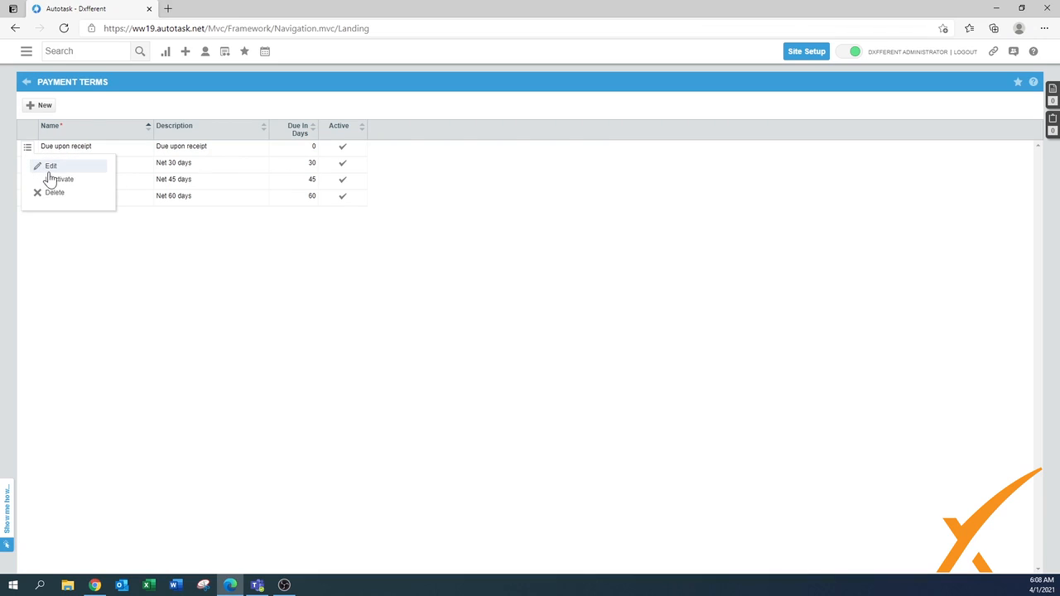
left_click(52, 166)
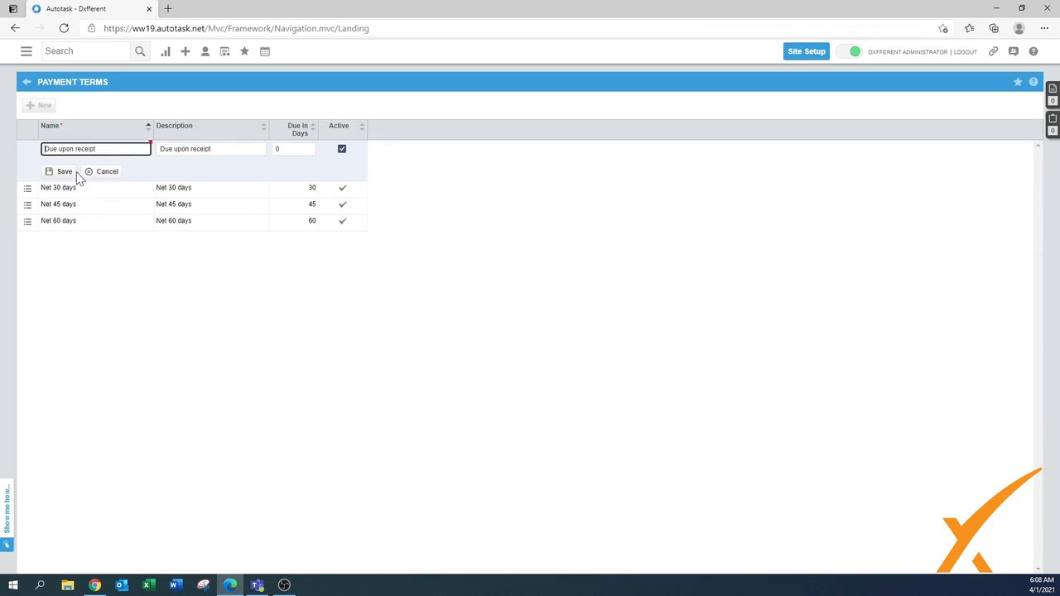
mouse_move(169, 163)
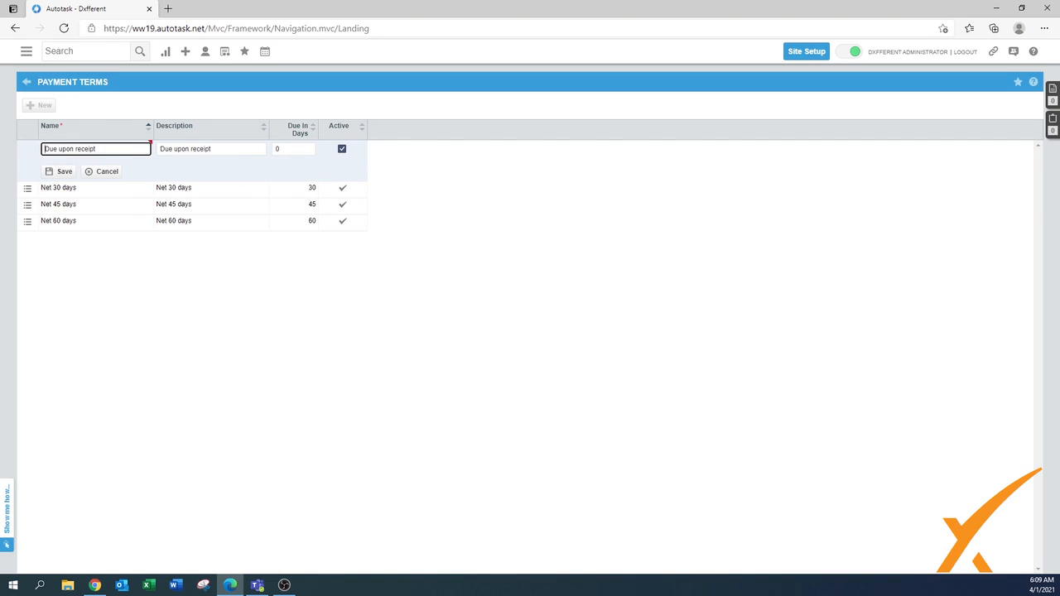
mouse_move(345, 159)
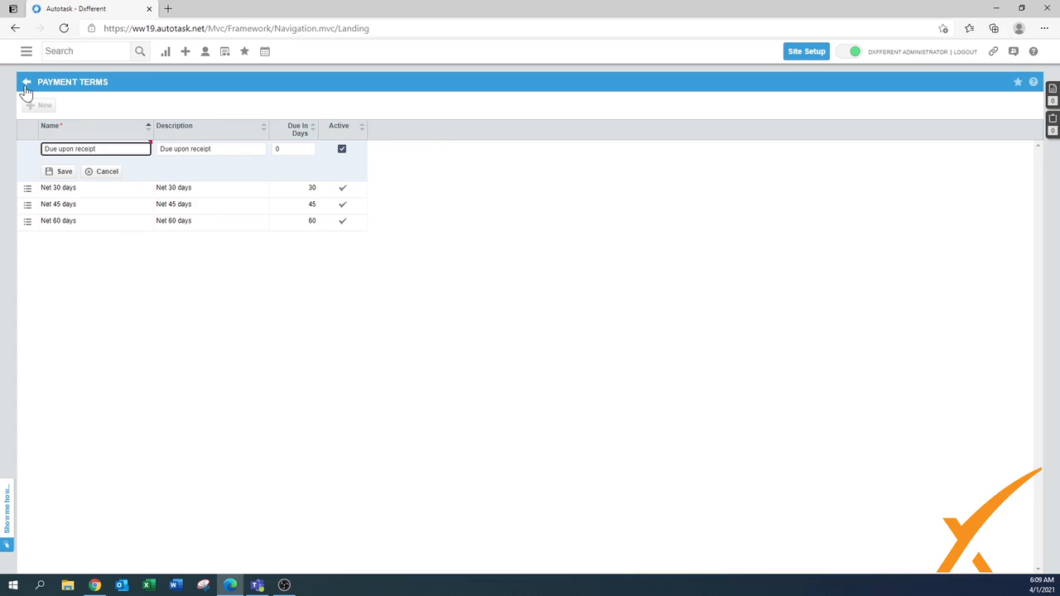
left_click(63, 171)
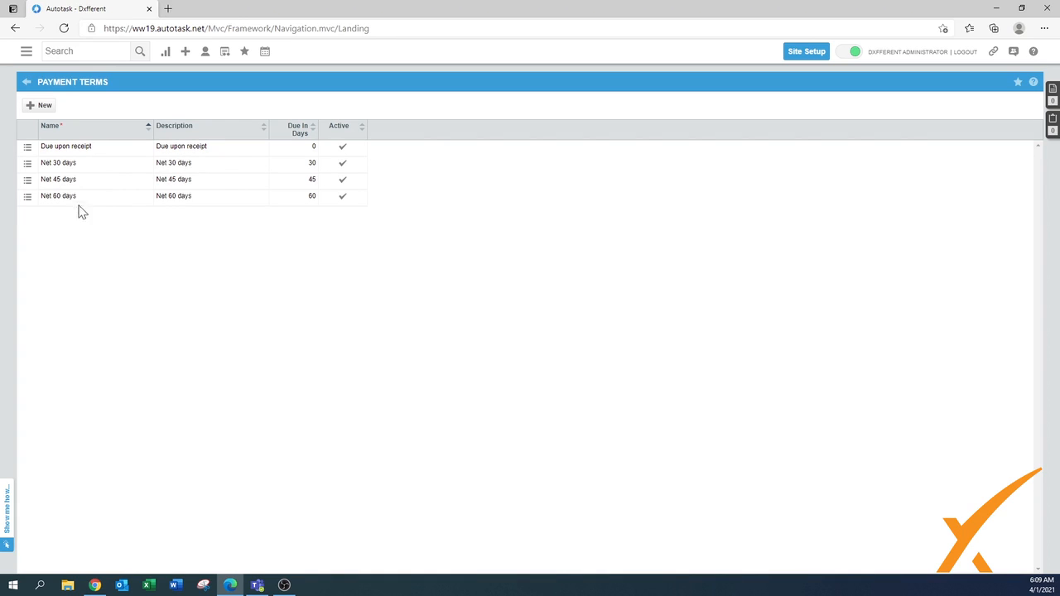
mouse_move(75, 186)
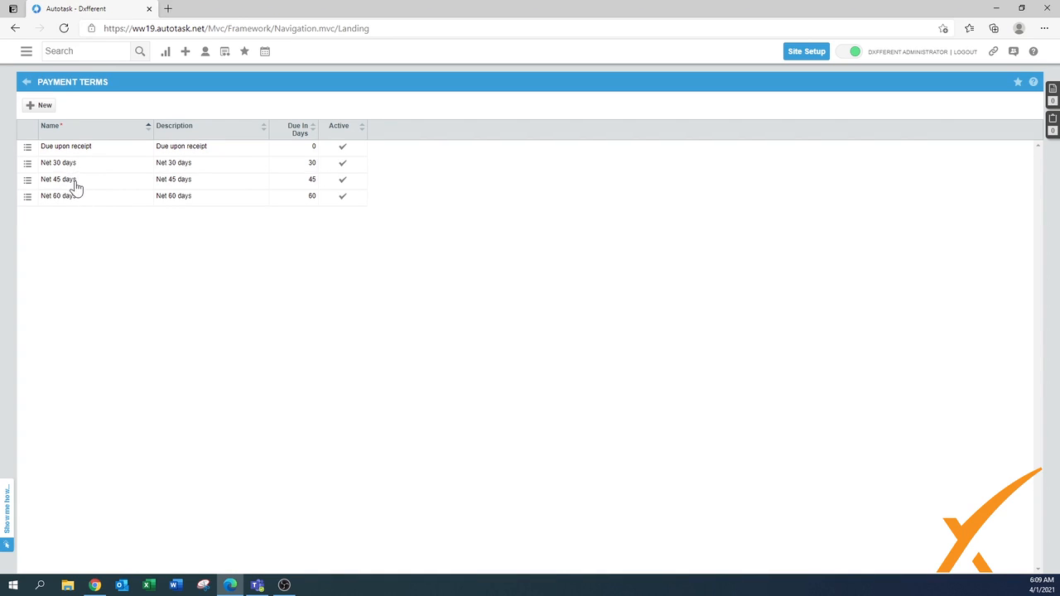
mouse_move(71, 209)
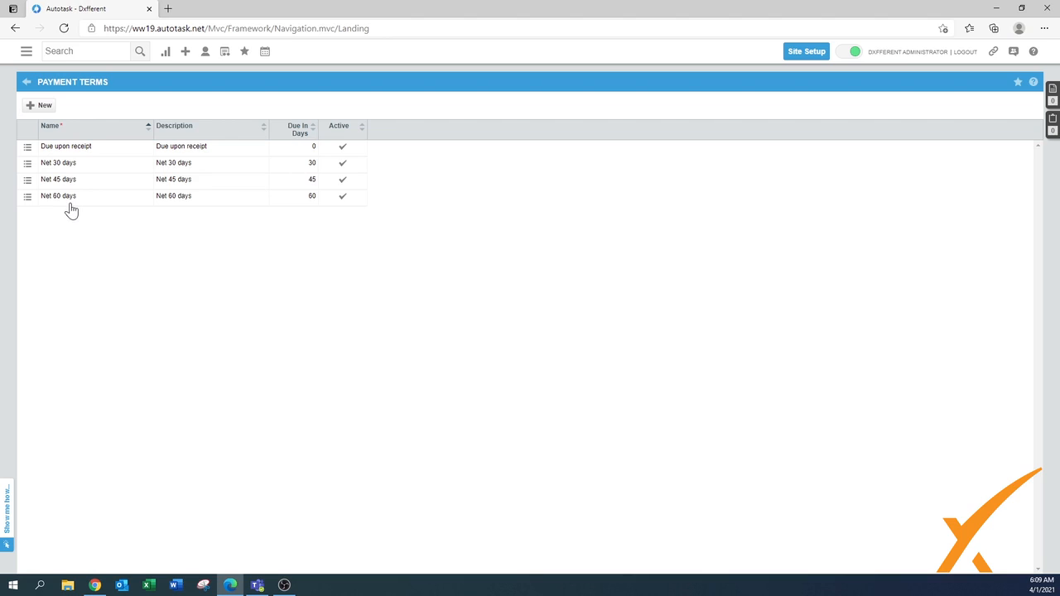
mouse_move(59, 195)
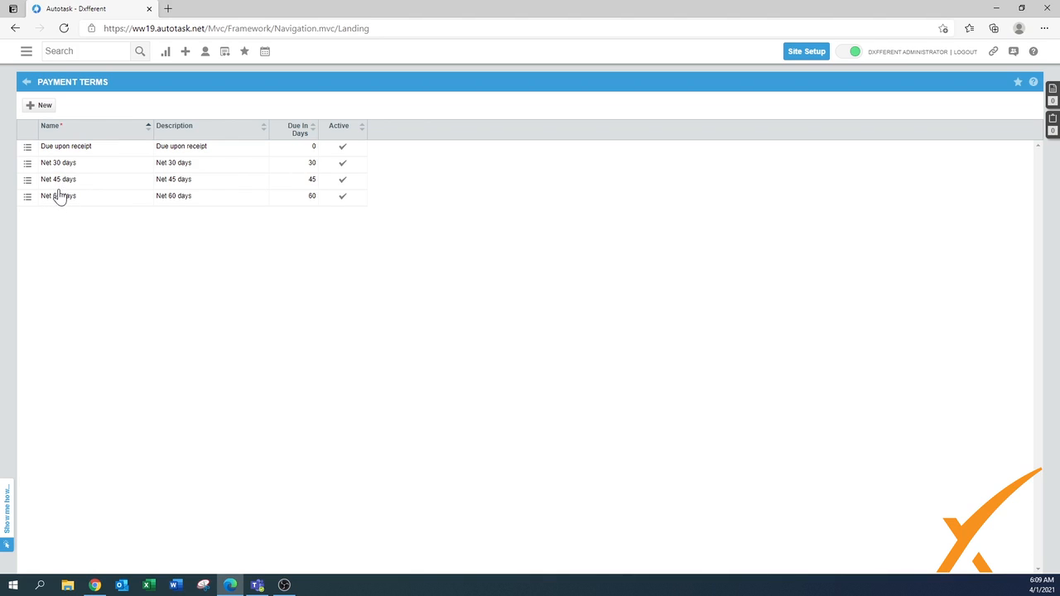
mouse_move(67, 209)
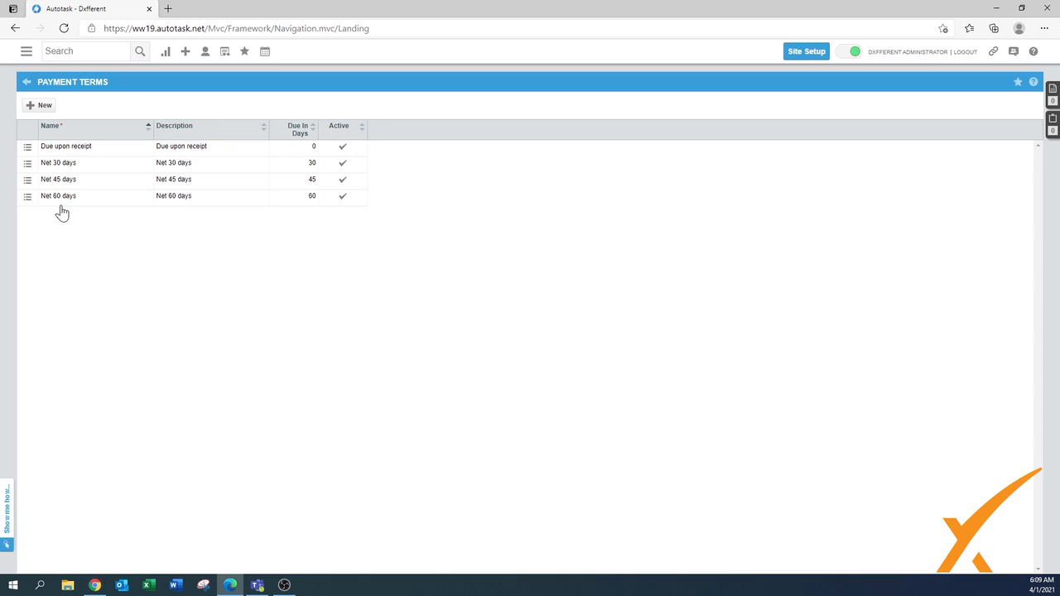
Create an active payment term Net 15 days, due in 15 days, and save it
left_click(40, 106)
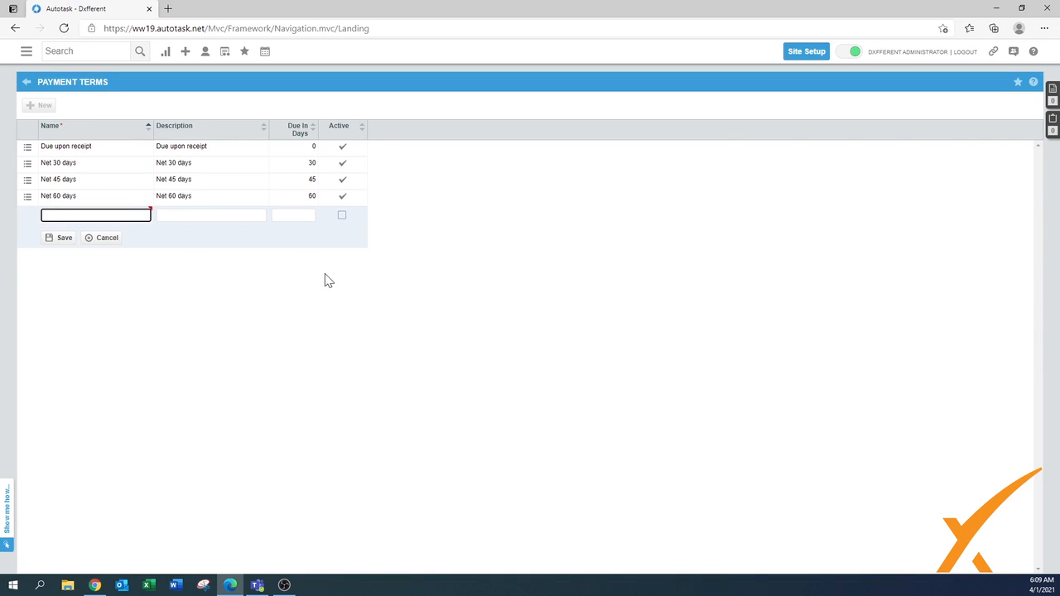
type("Net 15 days")
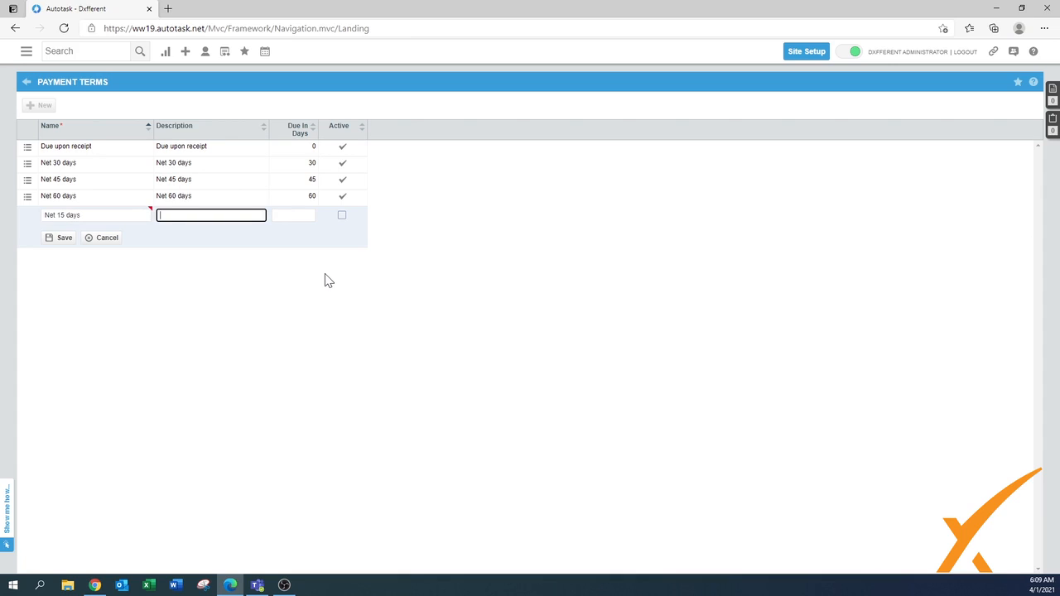
type("Net 15 da")
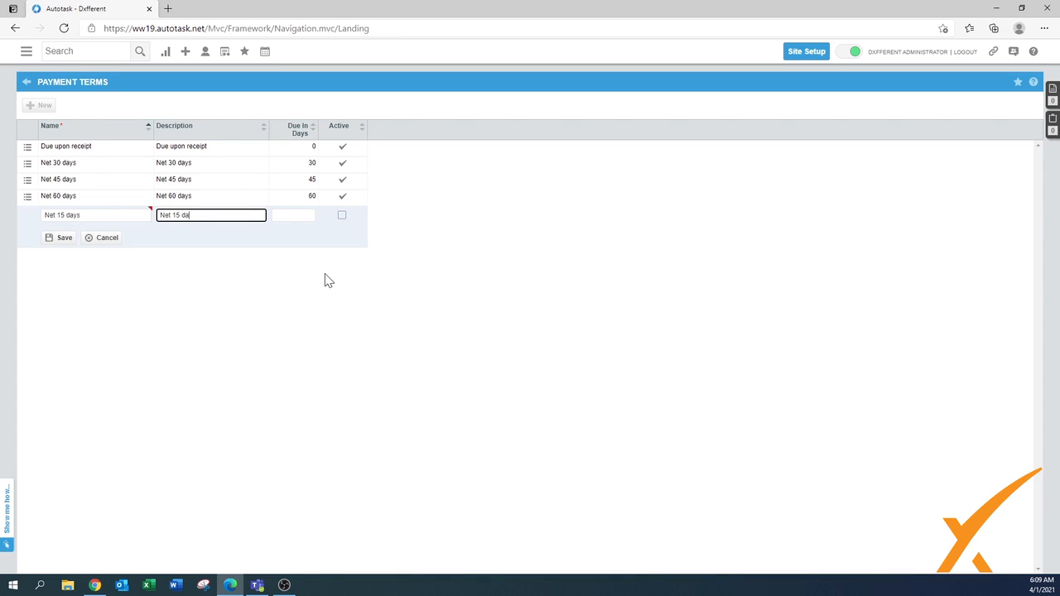
left_click(293, 215)
type("15")
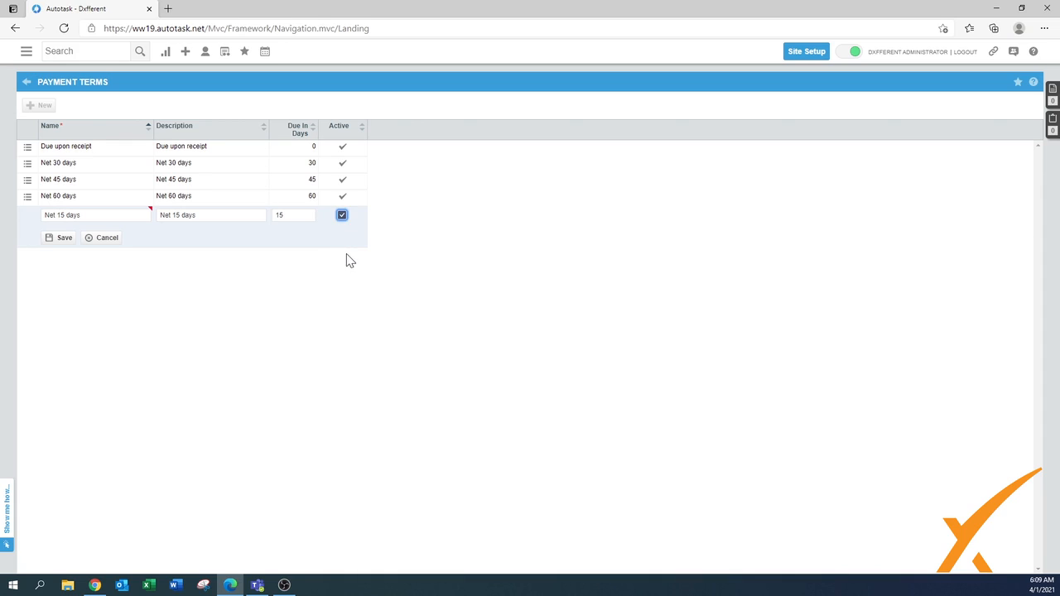
left_click(63, 238)
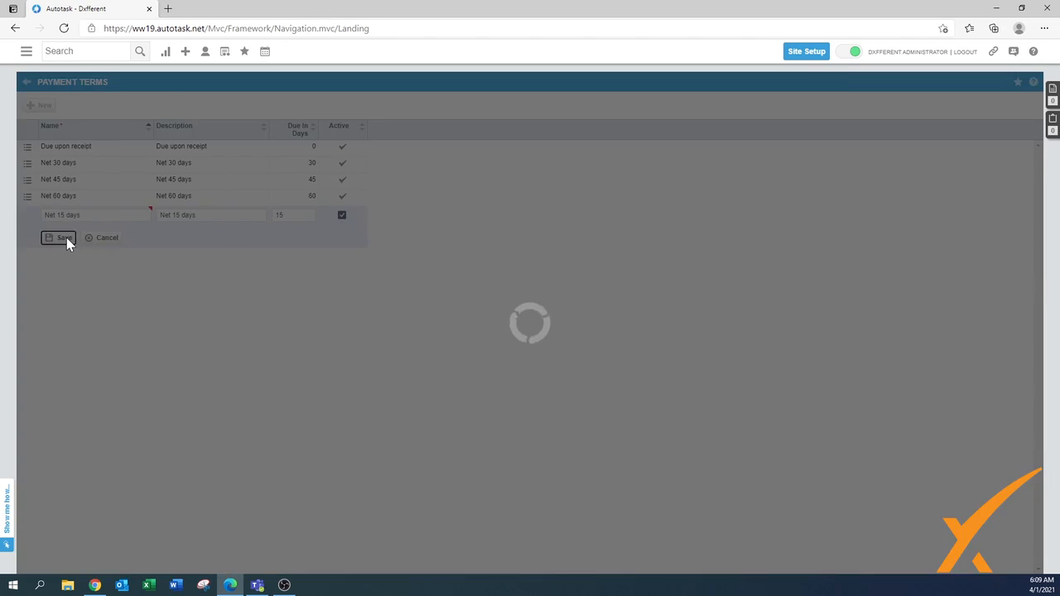
left_click(58, 239)
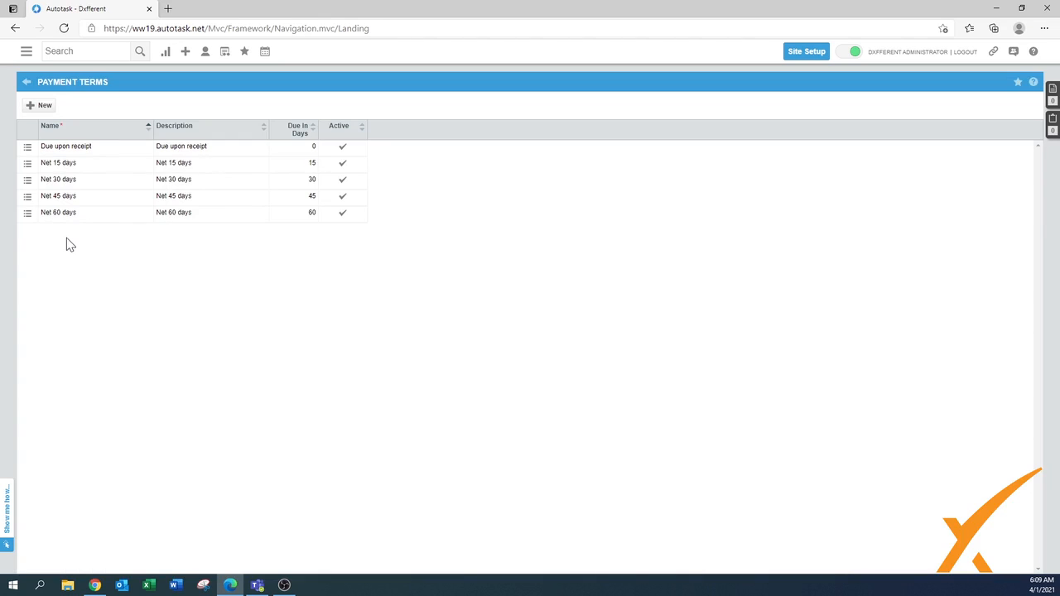
Create an active payment term Payment in advance, due in 0 days, and save it
left_click(39, 106)
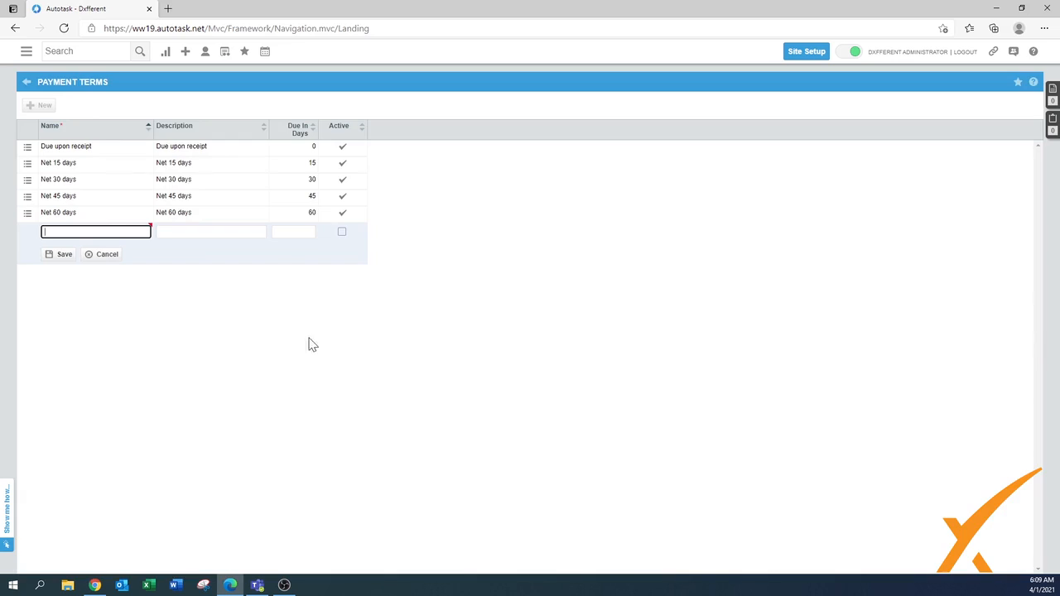
type("P")
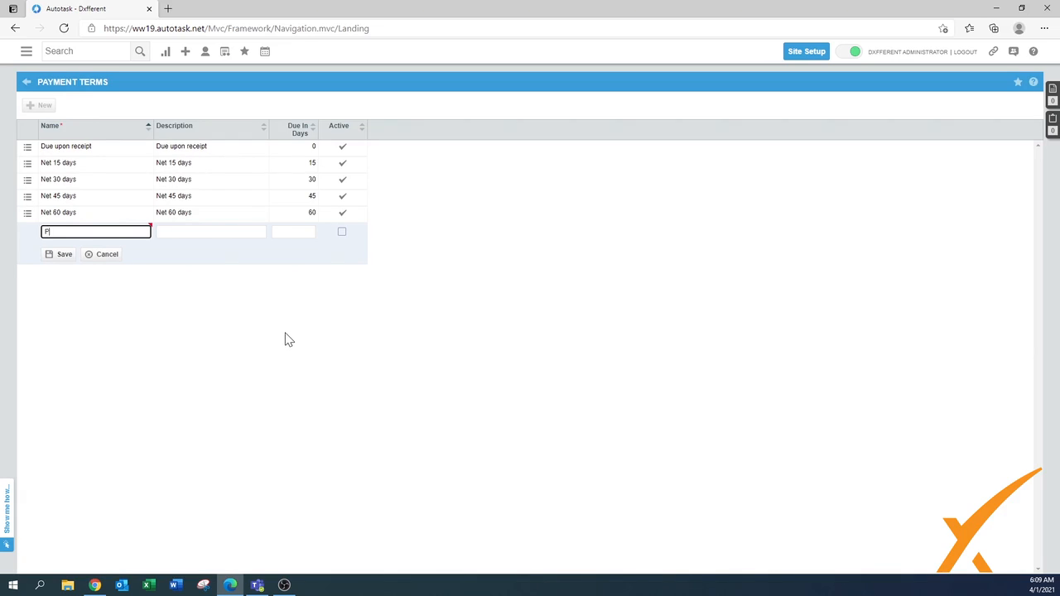
type("aym")
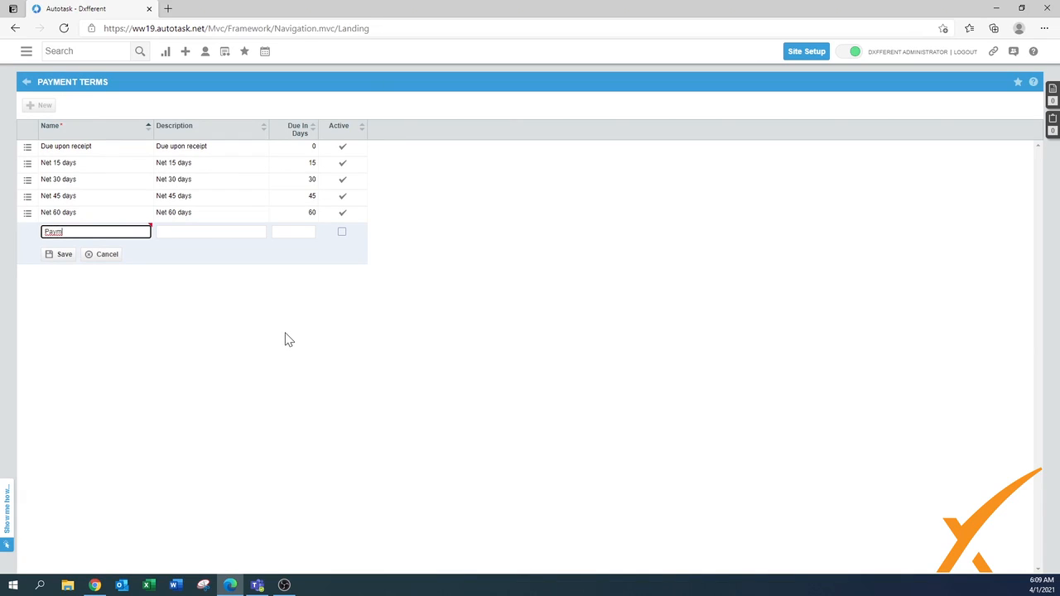
type("Payment")
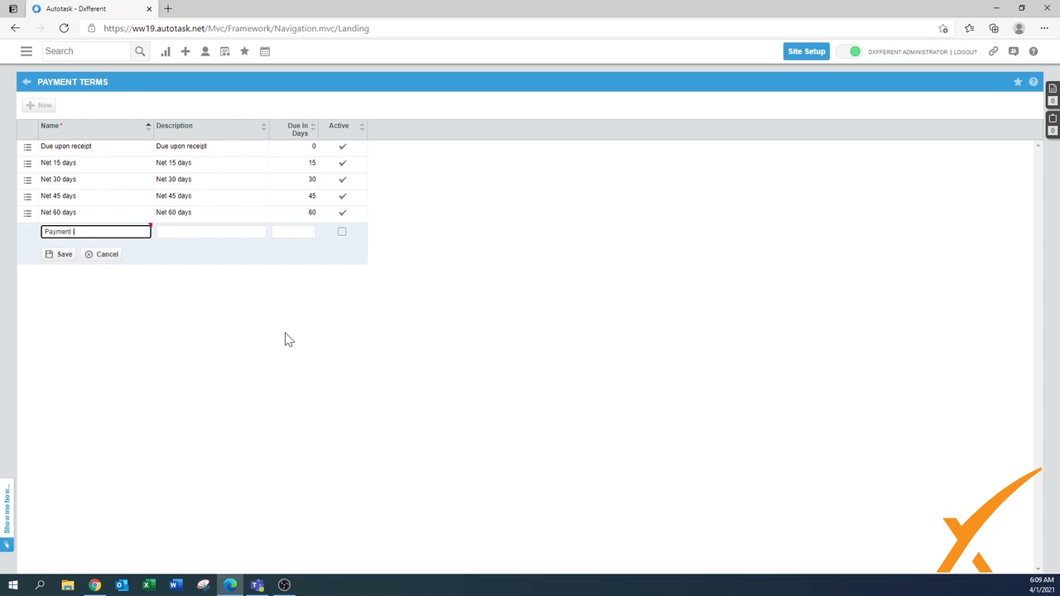
type("in advAN")
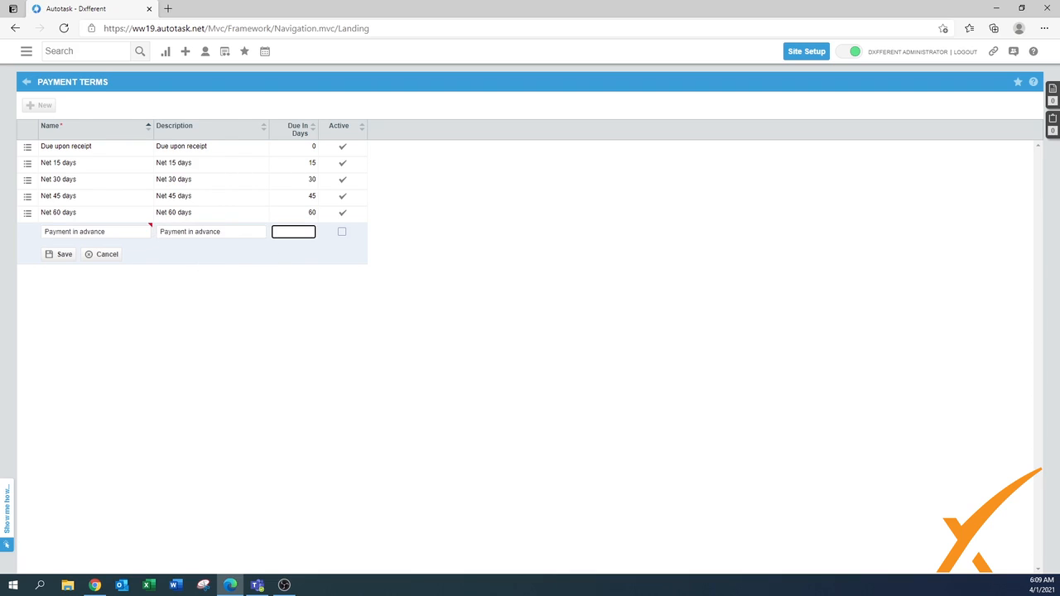
type("0")
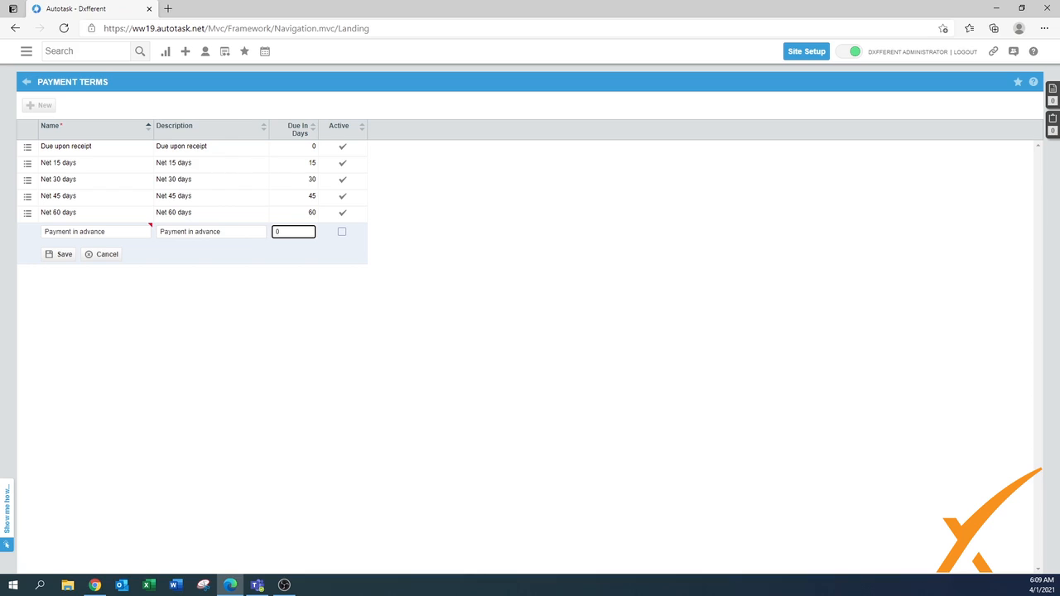
mouse_move(321, 267)
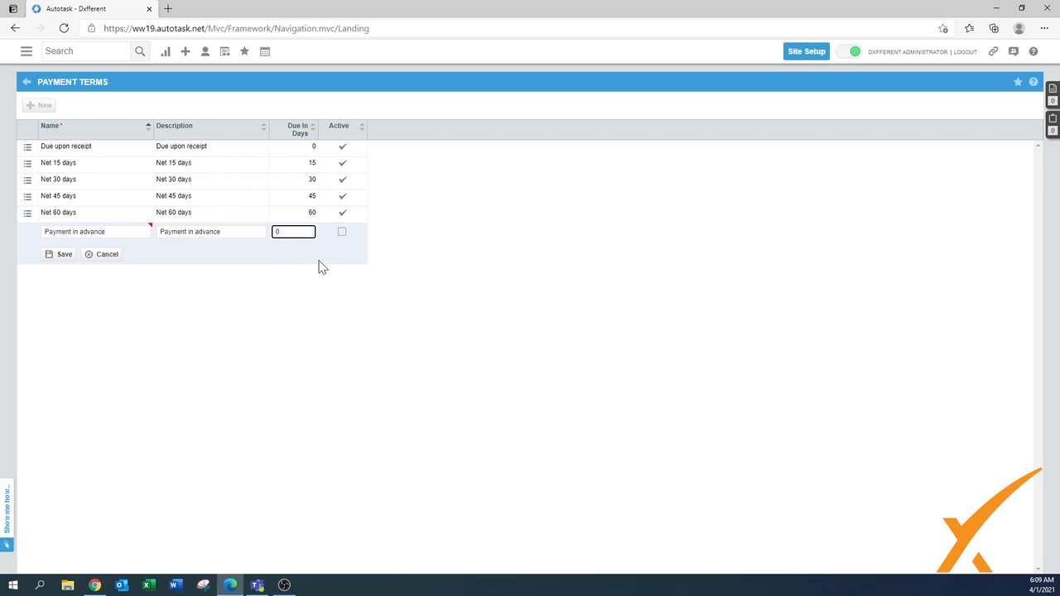
left_click(341, 232)
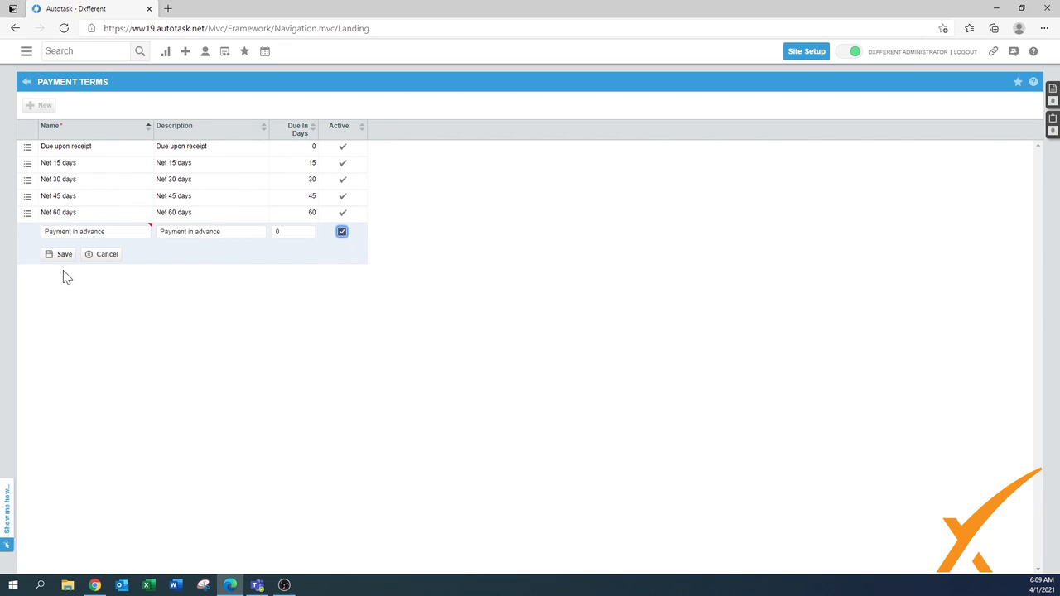
left_click(59, 255)
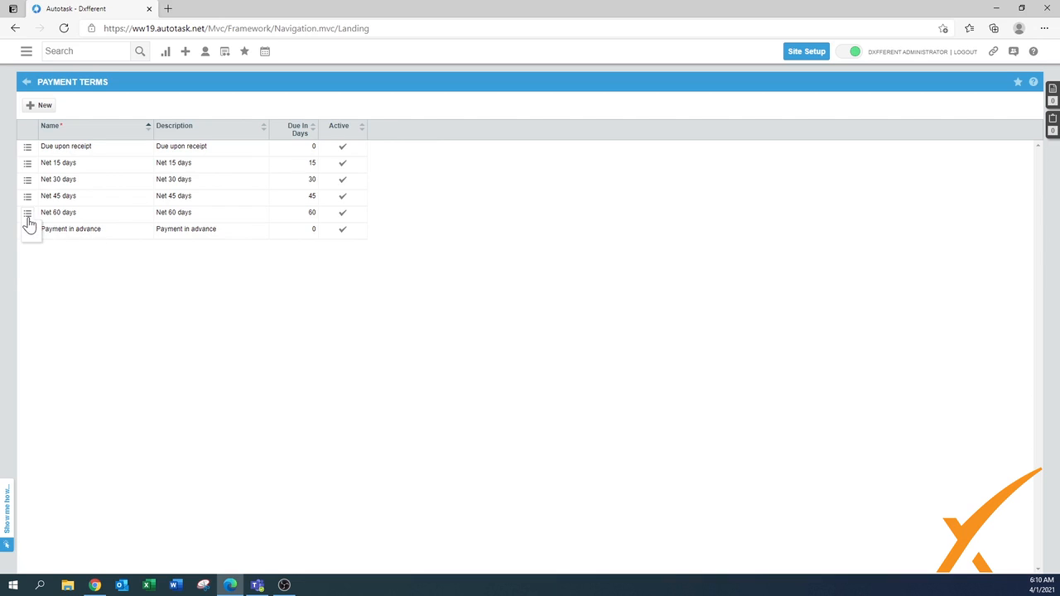
Inactivate the Net 60 days and Net 45 days terms from their row action menus
left_click(28, 229)
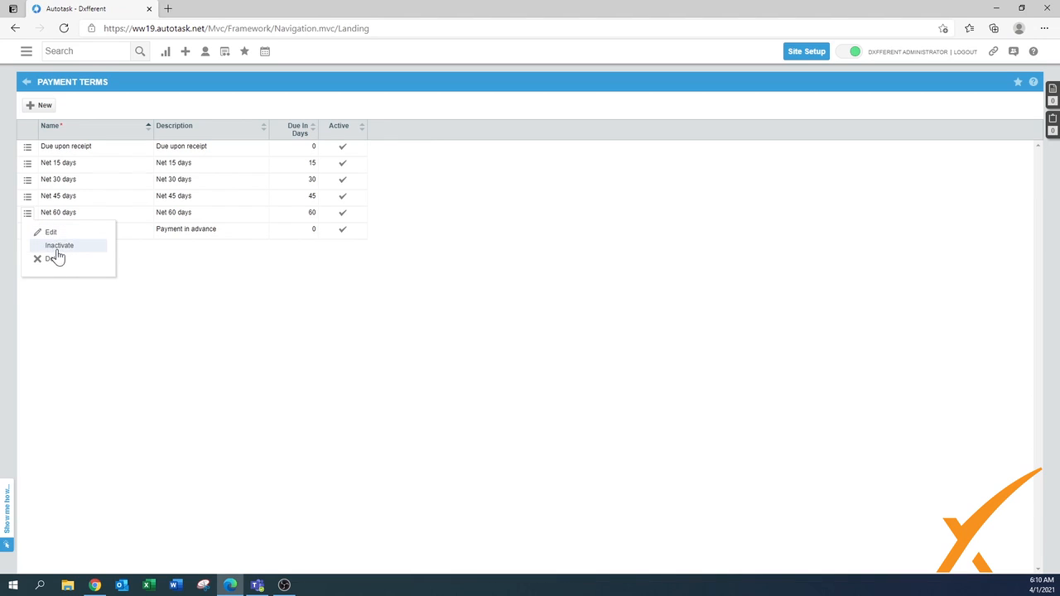
left_click(60, 246)
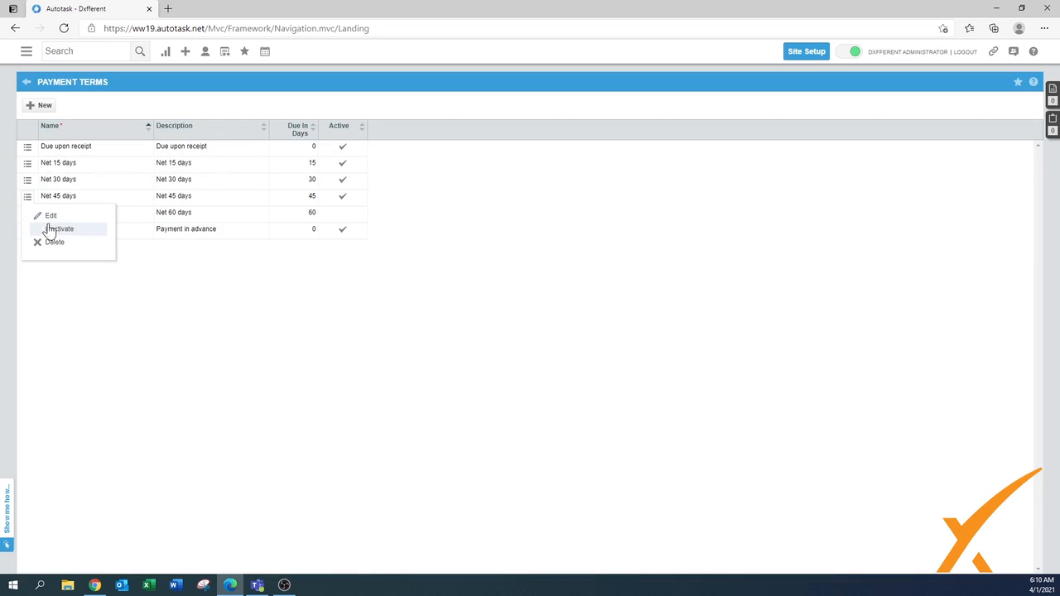
left_click(60, 228)
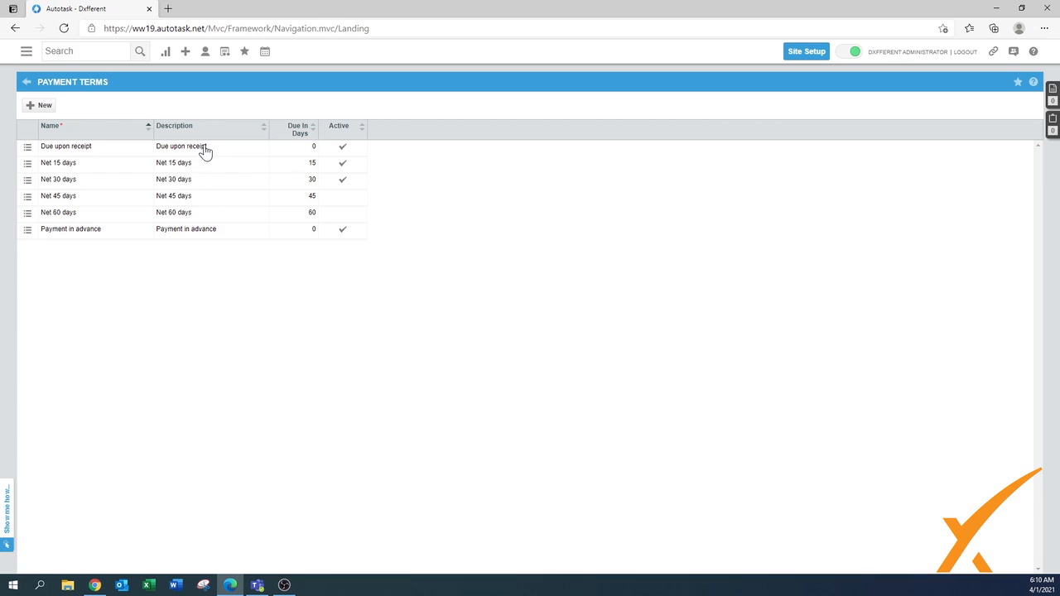
mouse_move(181, 169)
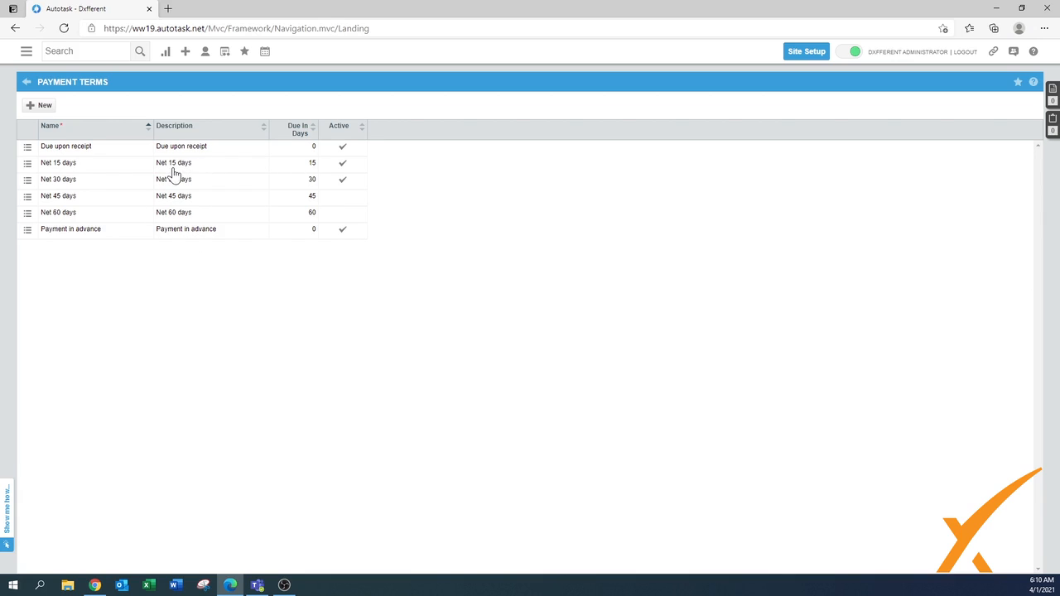
mouse_move(212, 330)
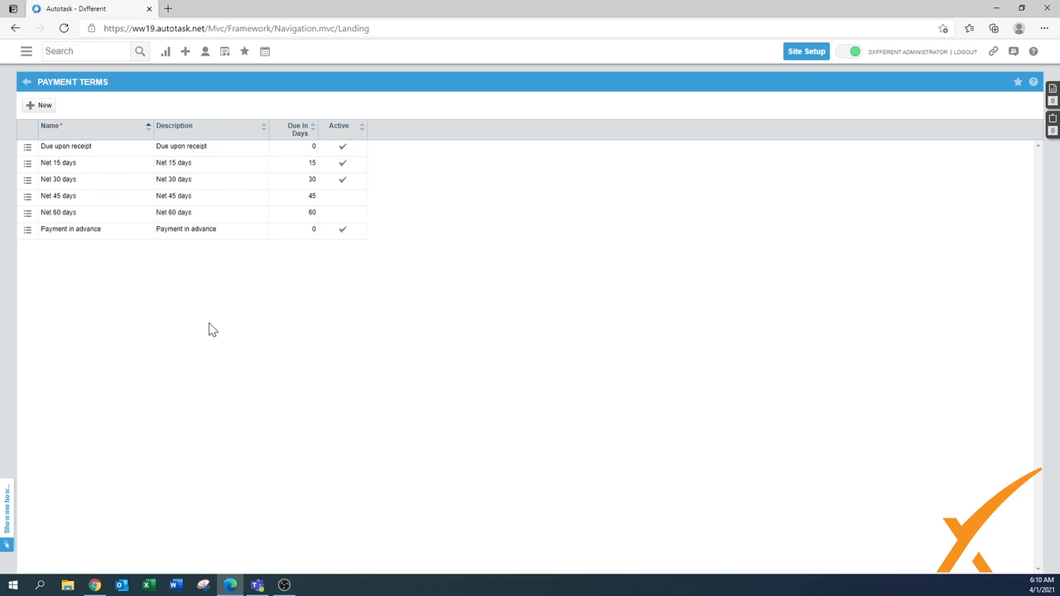